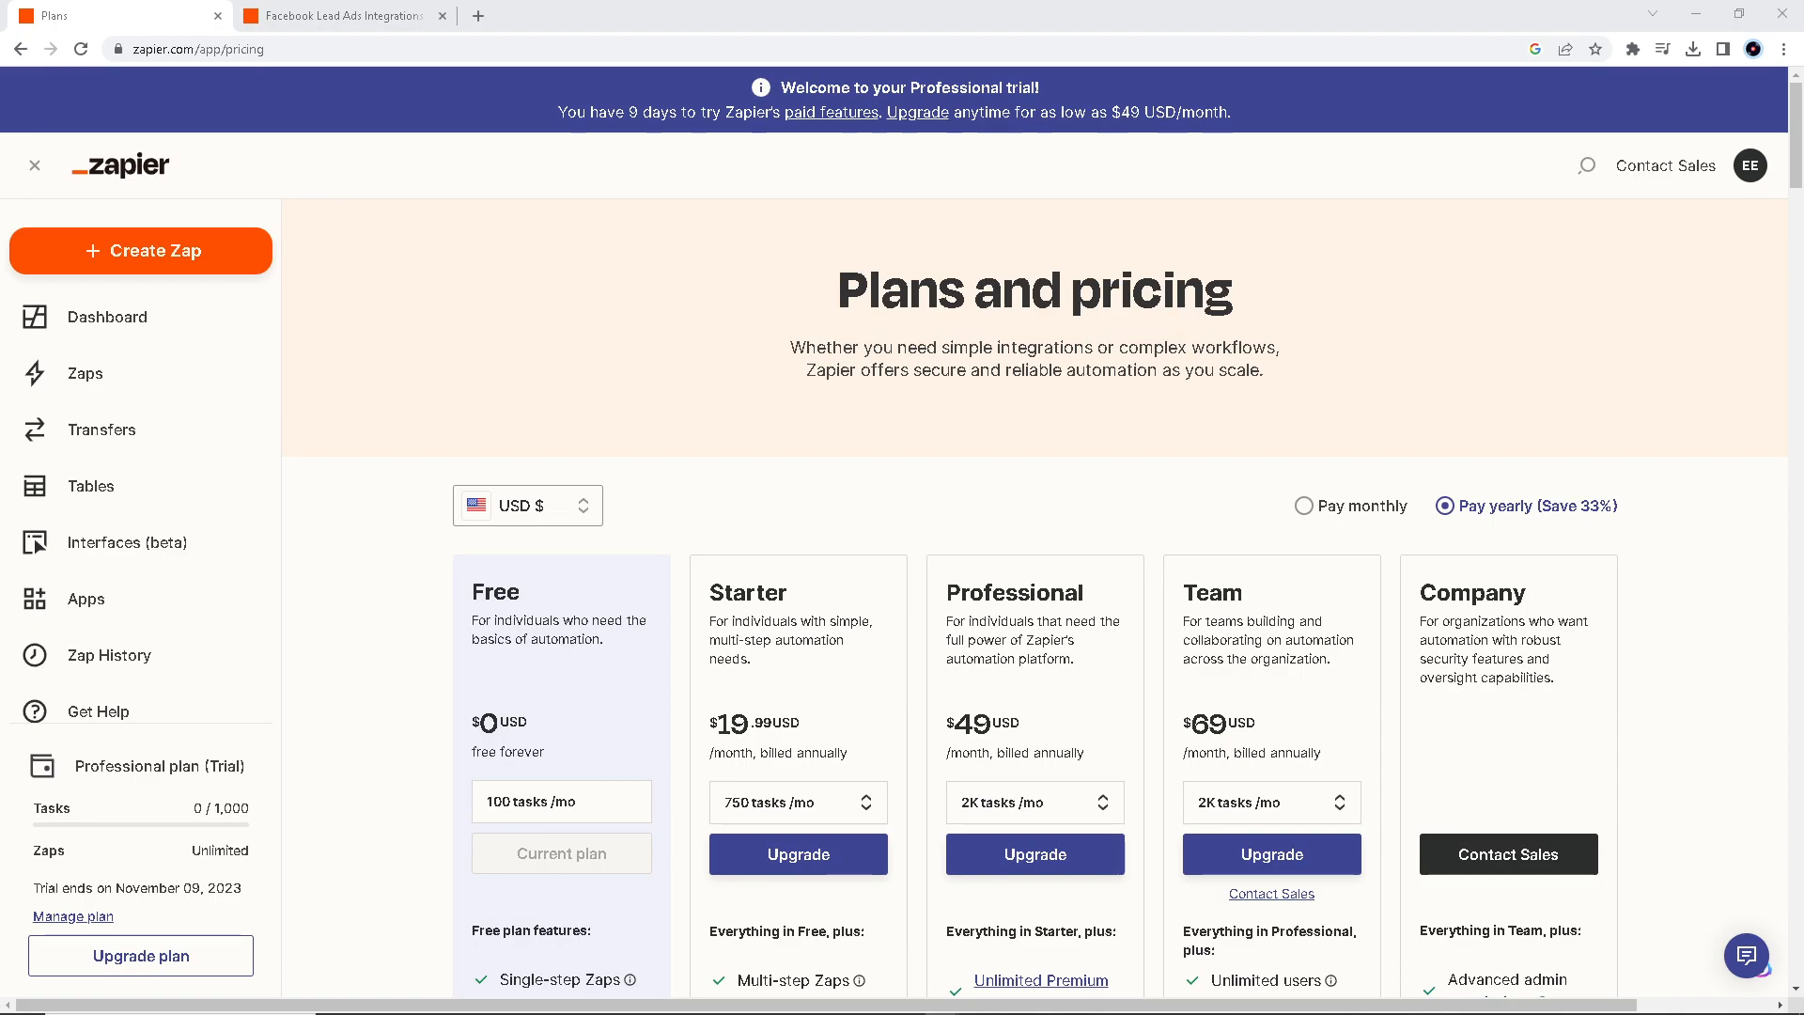
# Step: From the Facebook Lead Ads integrations page, start a new Zap connecting it to 6,000+ apps
pyautogui.scroll(-3)
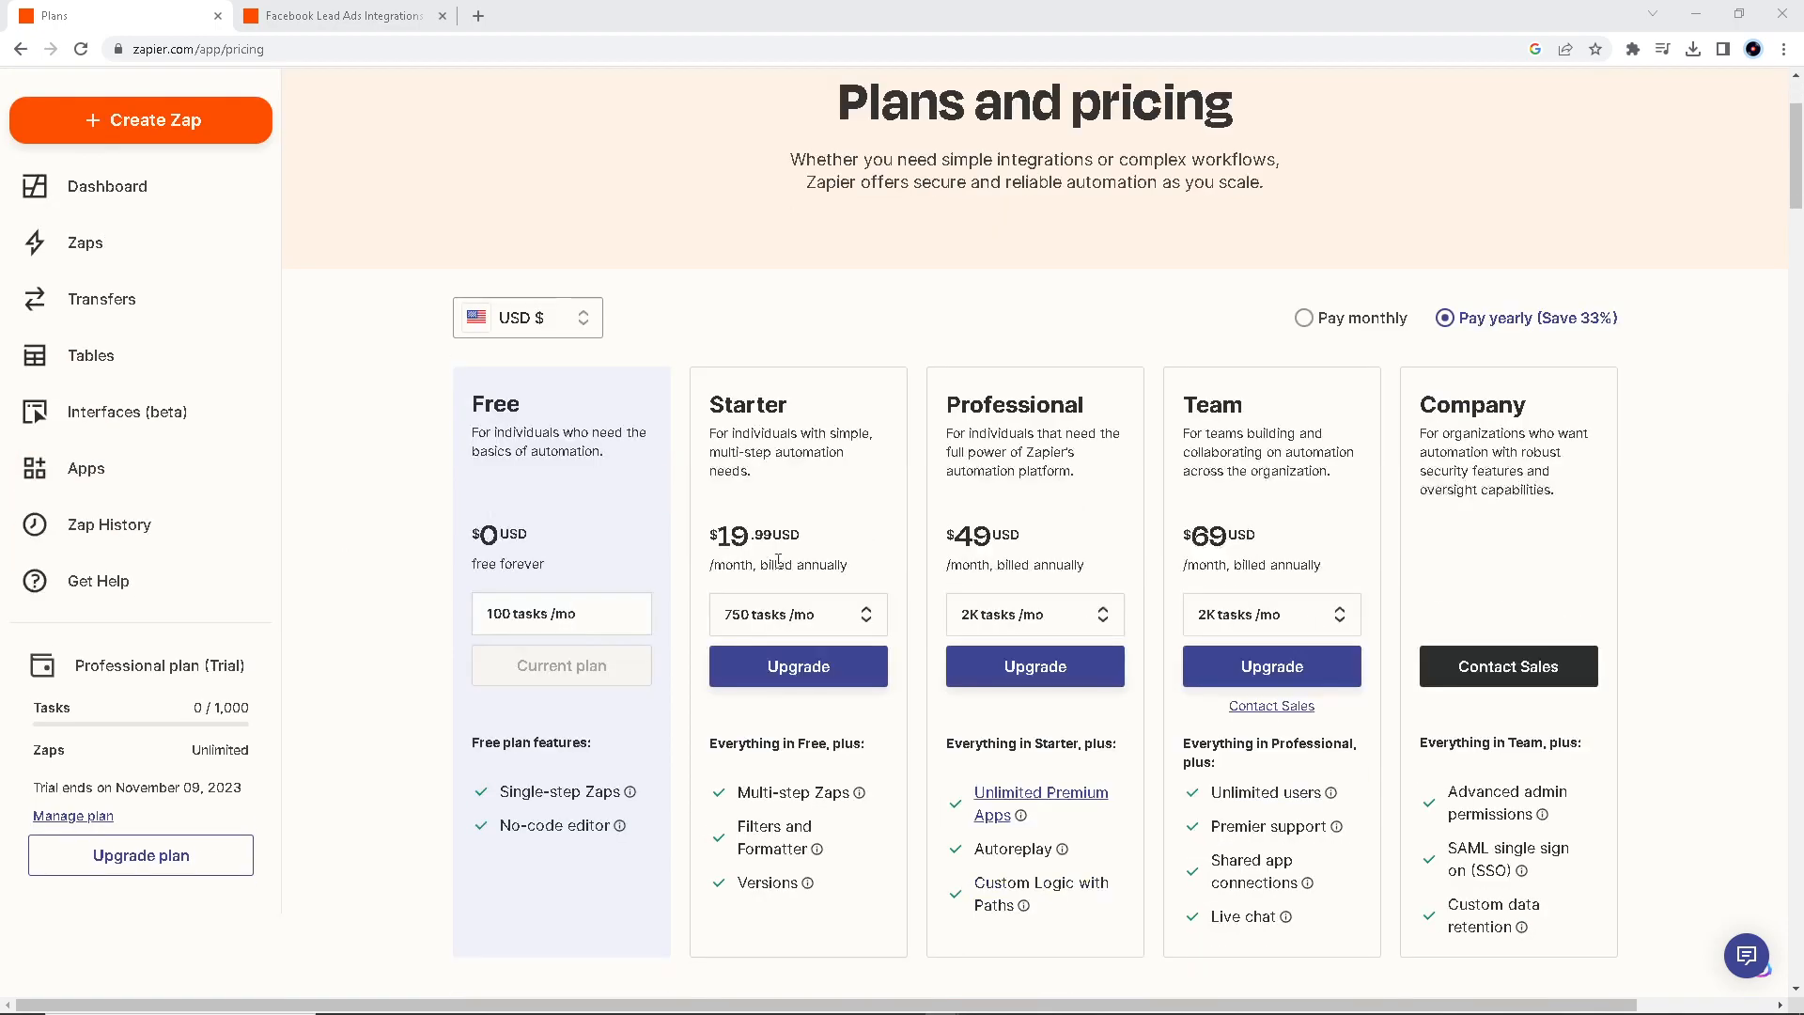
pyautogui.moveTo(769, 640)
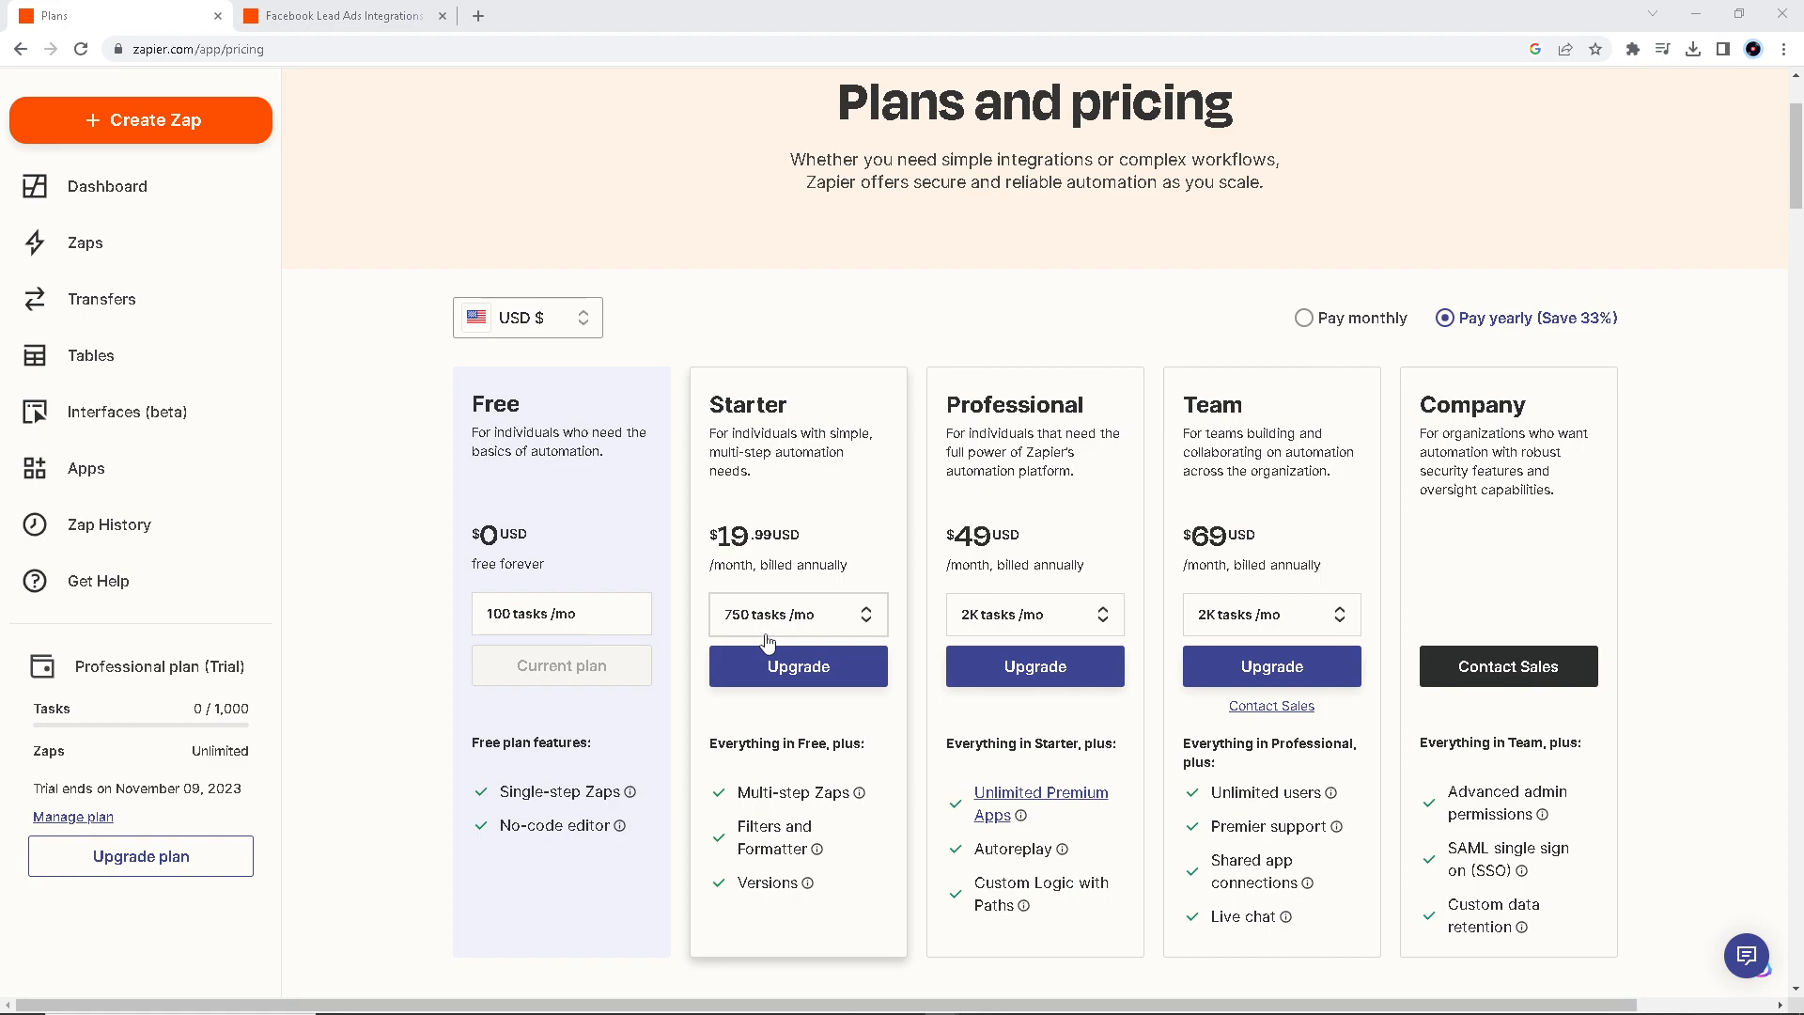
pyautogui.moveTo(902, 699)
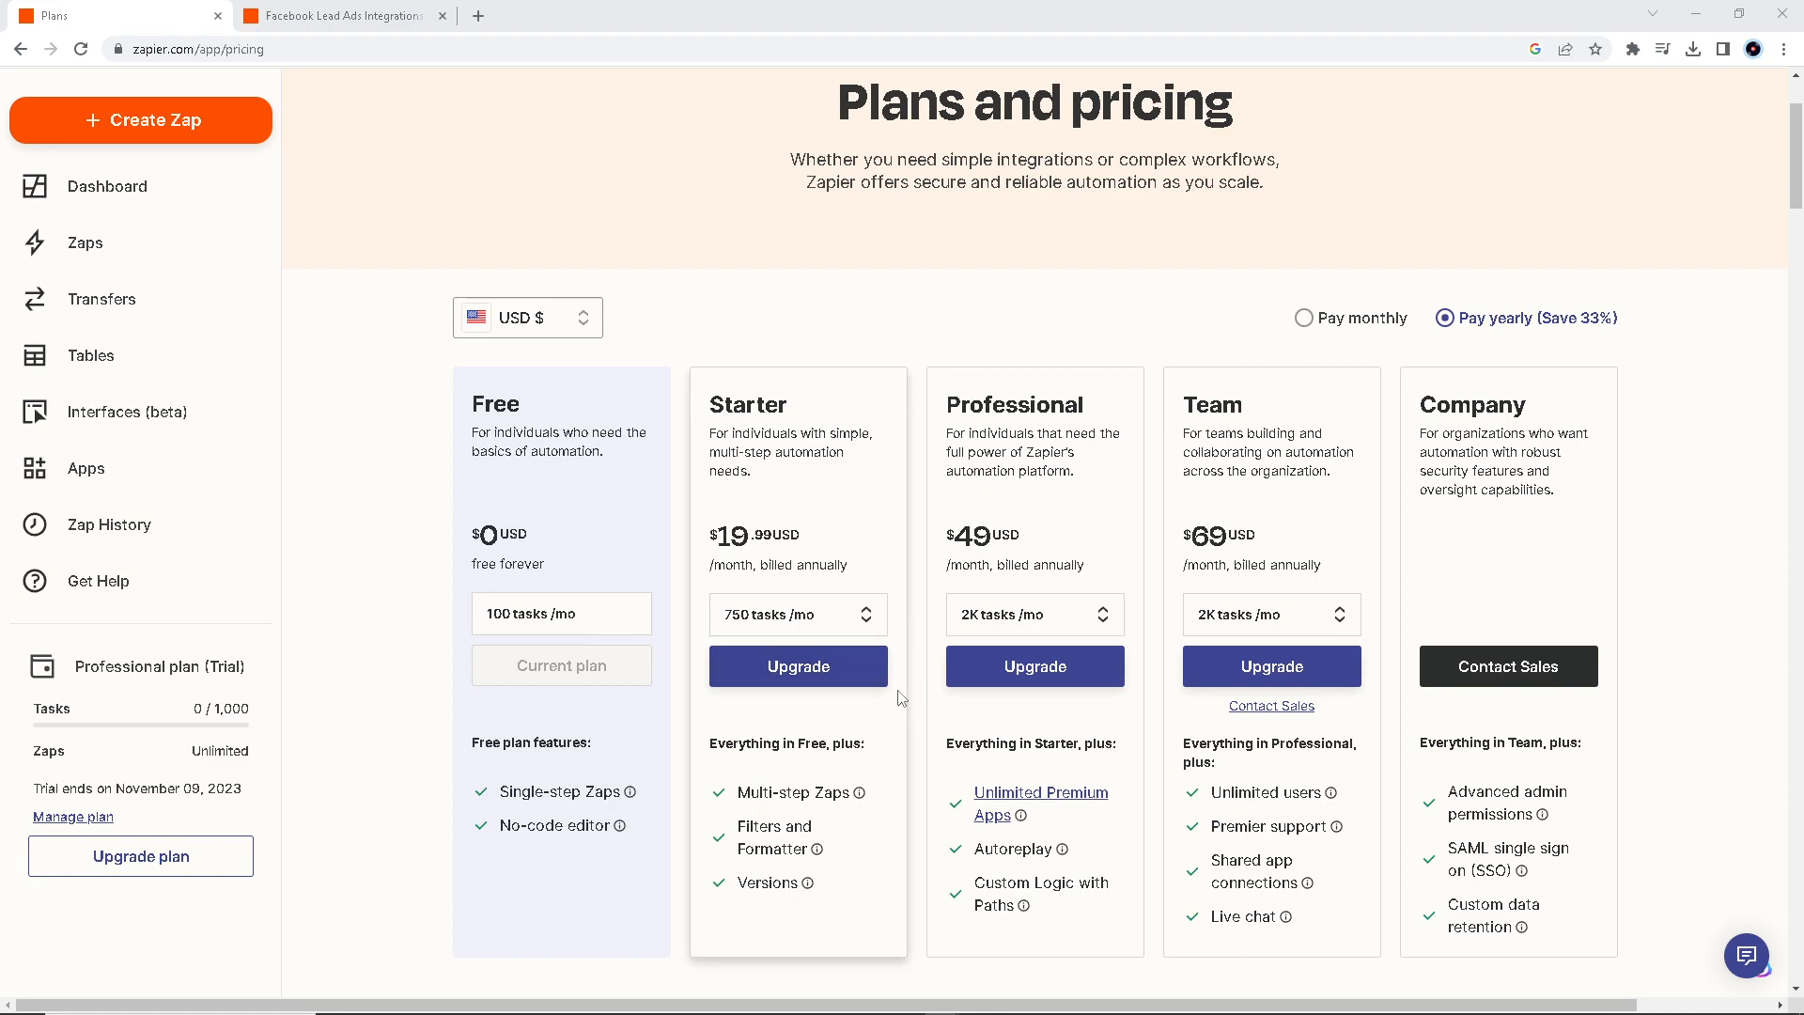
pyautogui.scroll(-3)
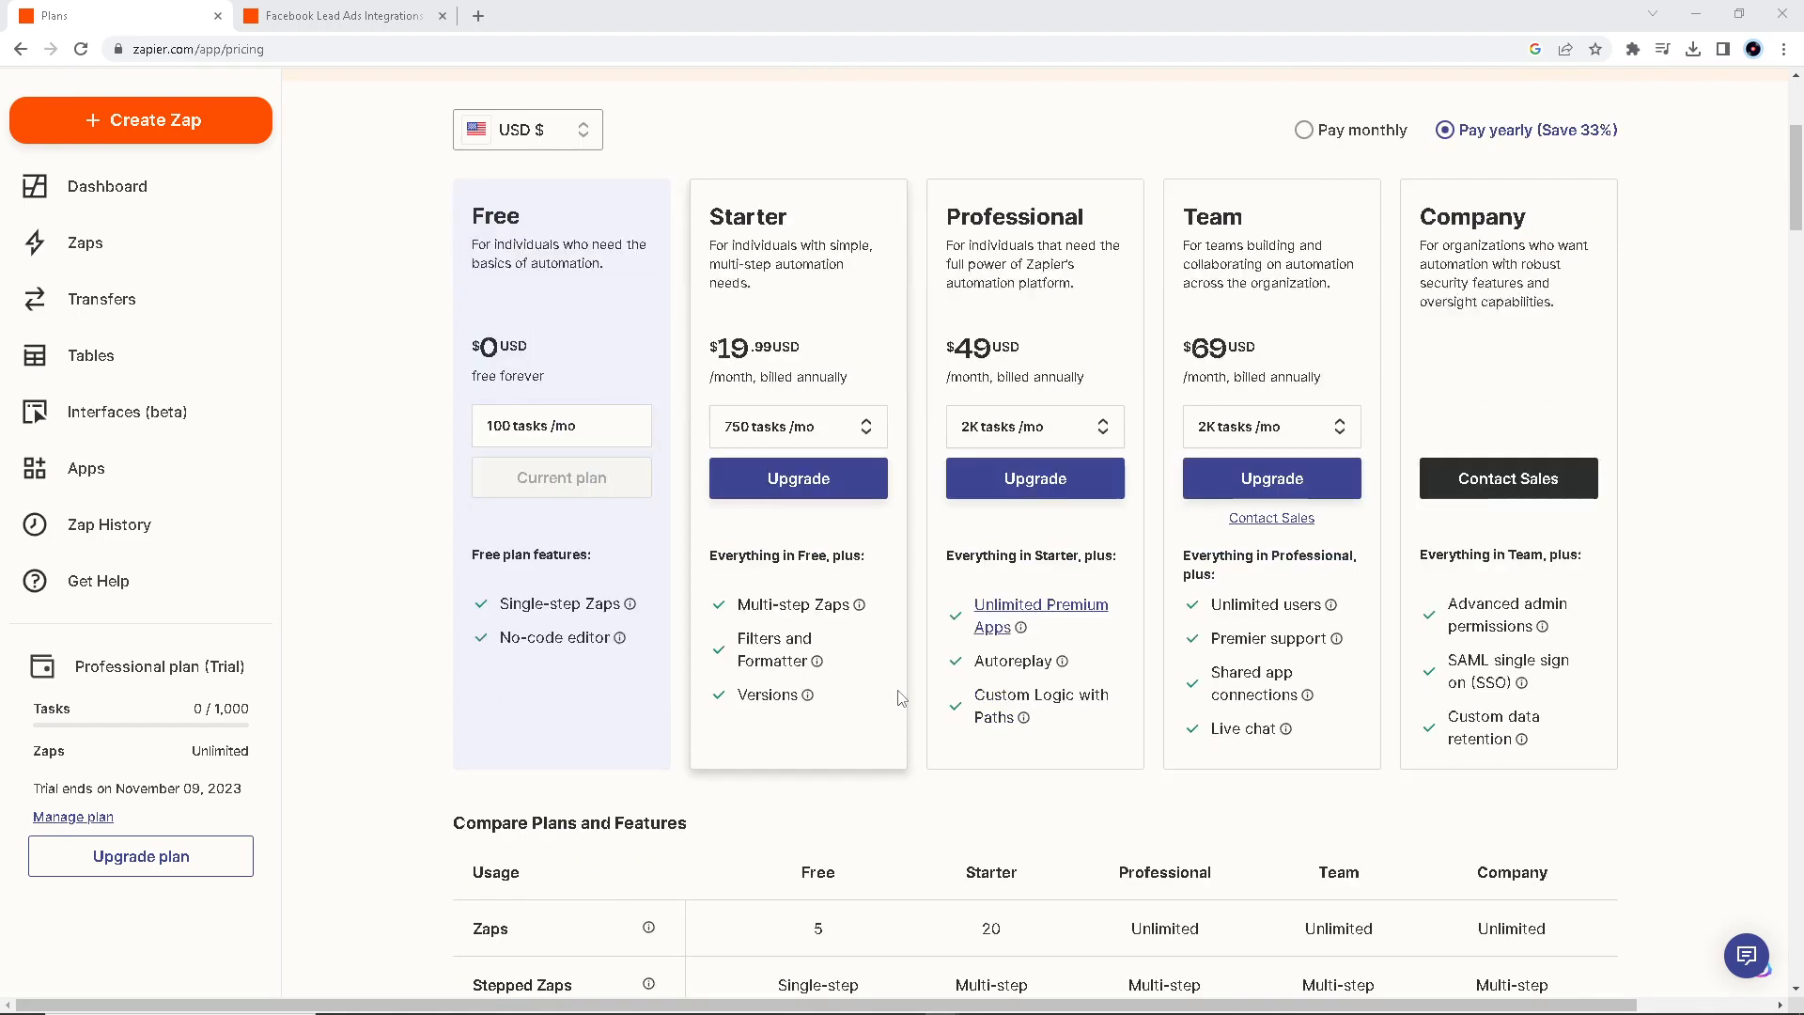
pyautogui.moveTo(909, 708)
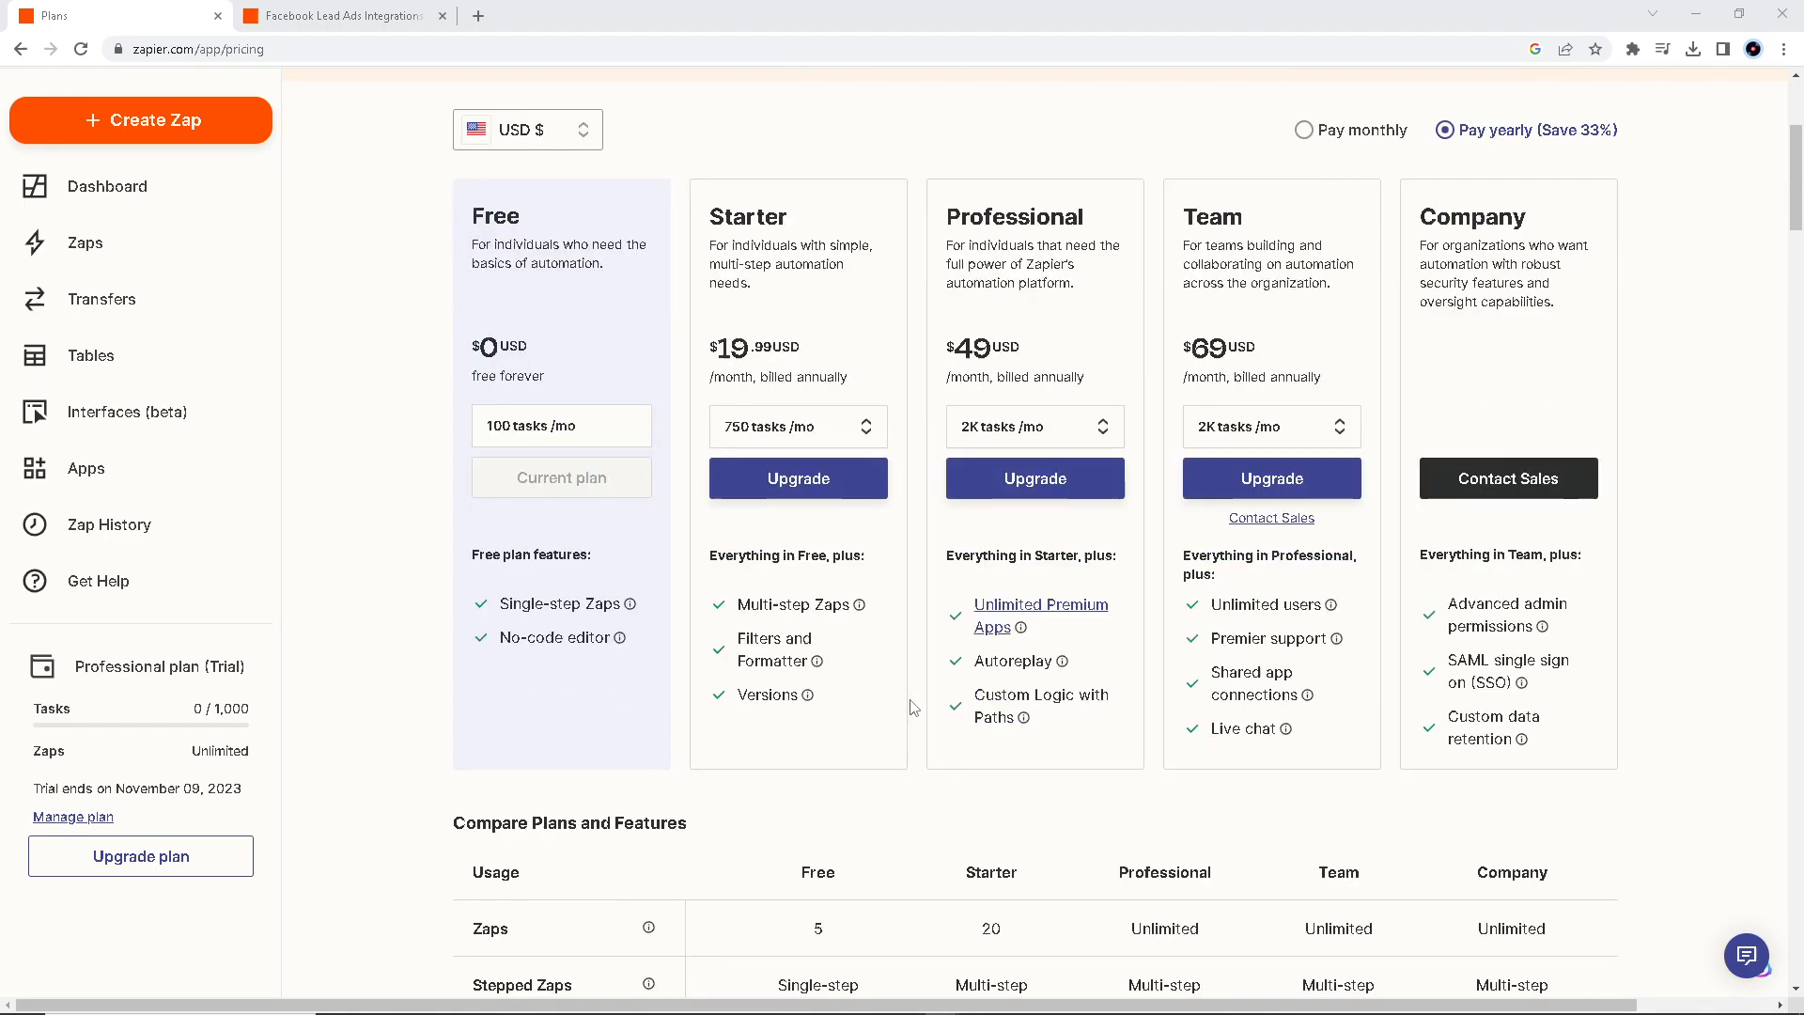
pyautogui.scroll(-3)
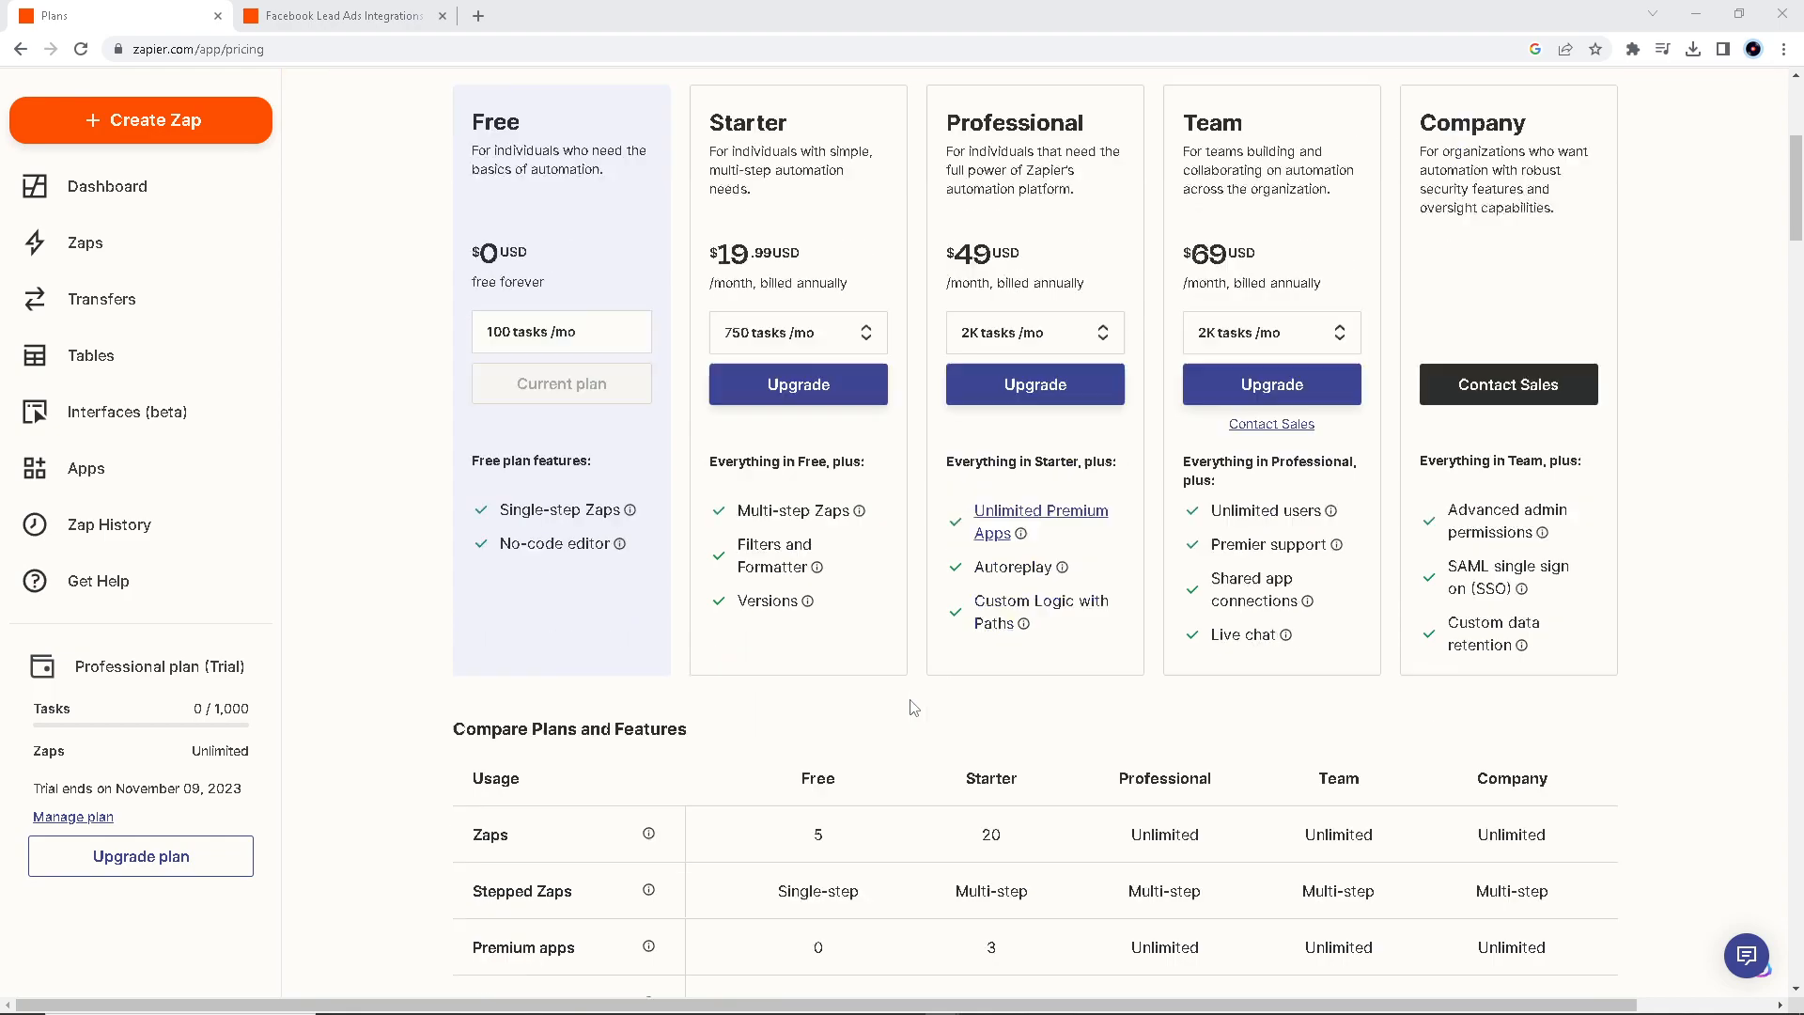
pyautogui.scroll(-3)
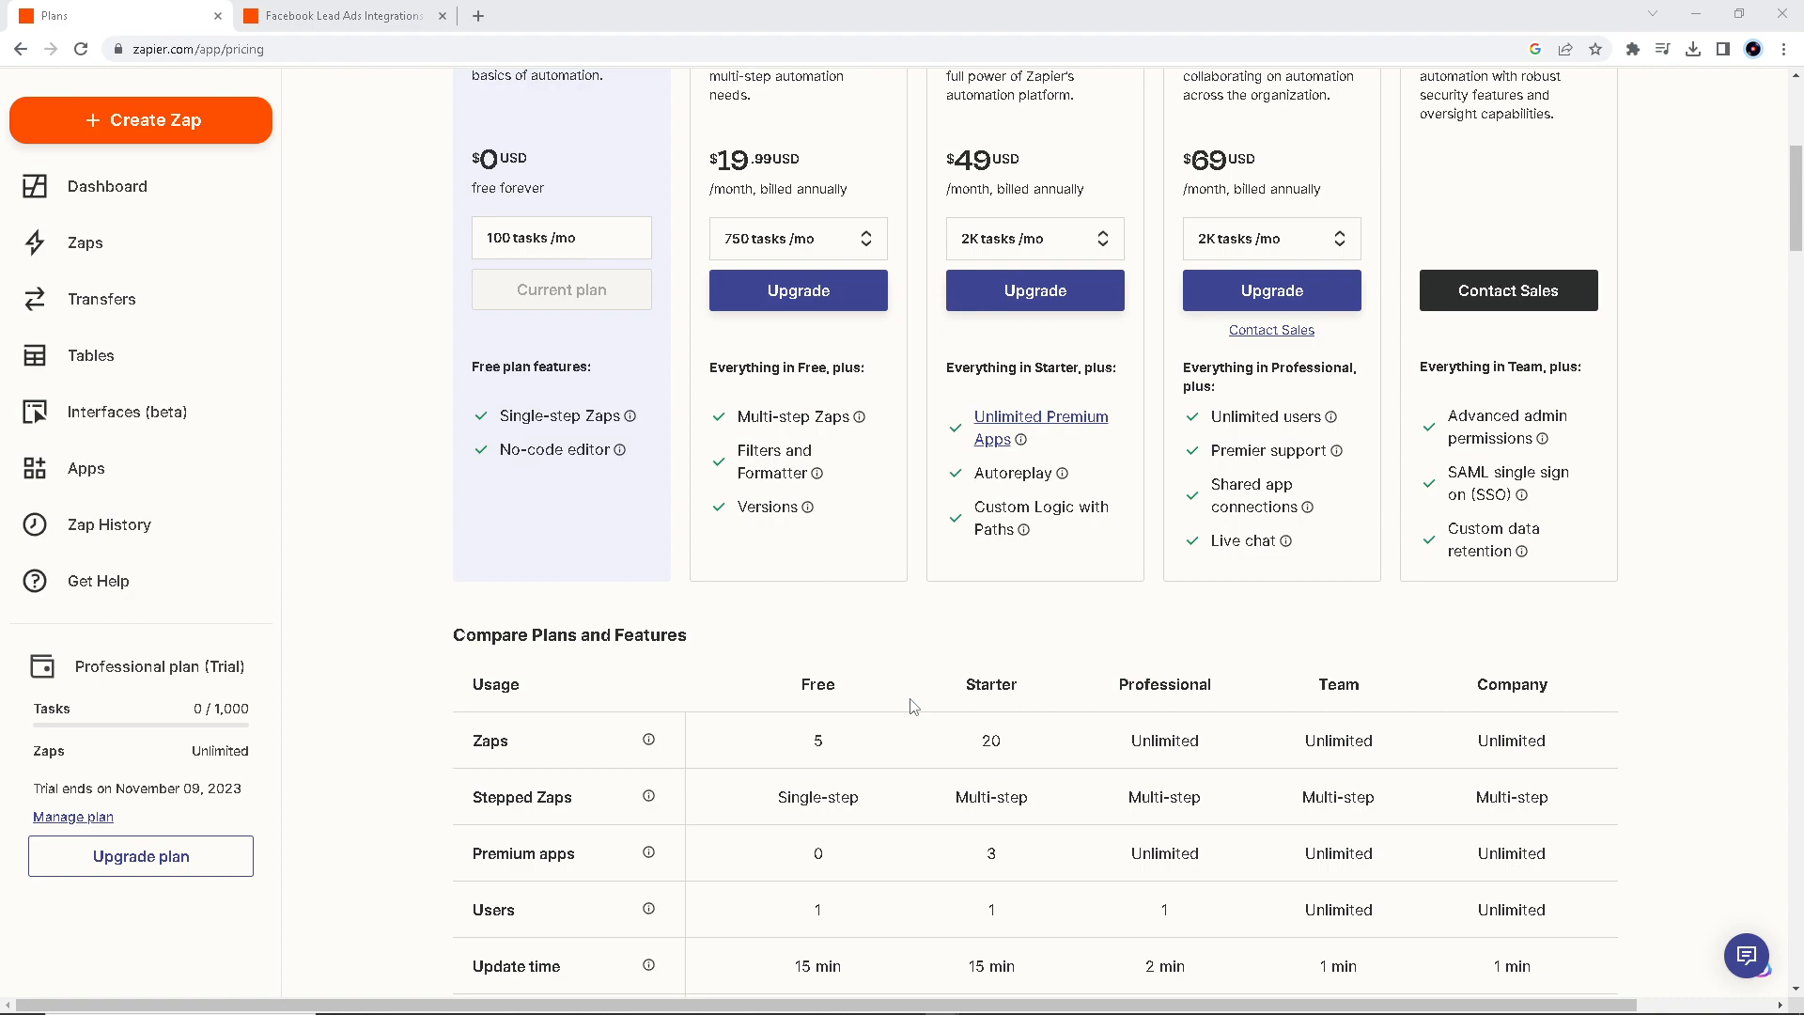
pyautogui.moveTo(936, 693)
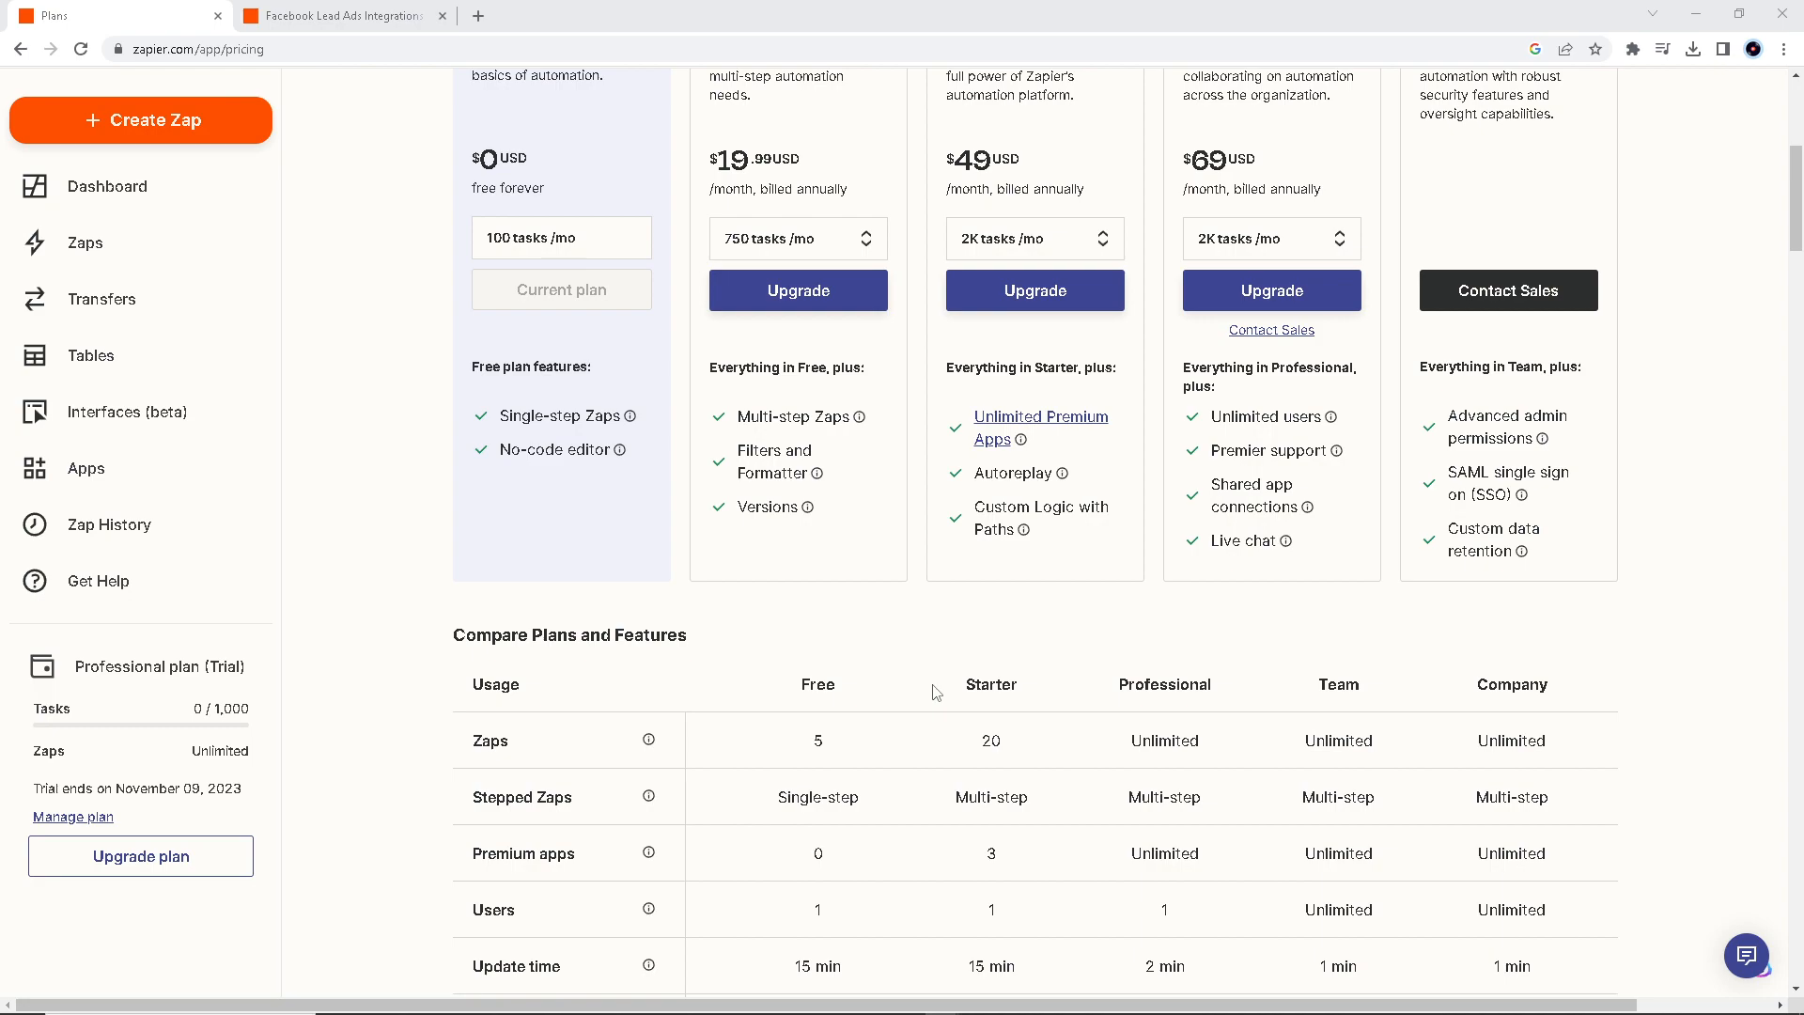
pyautogui.moveTo(1745, 629)
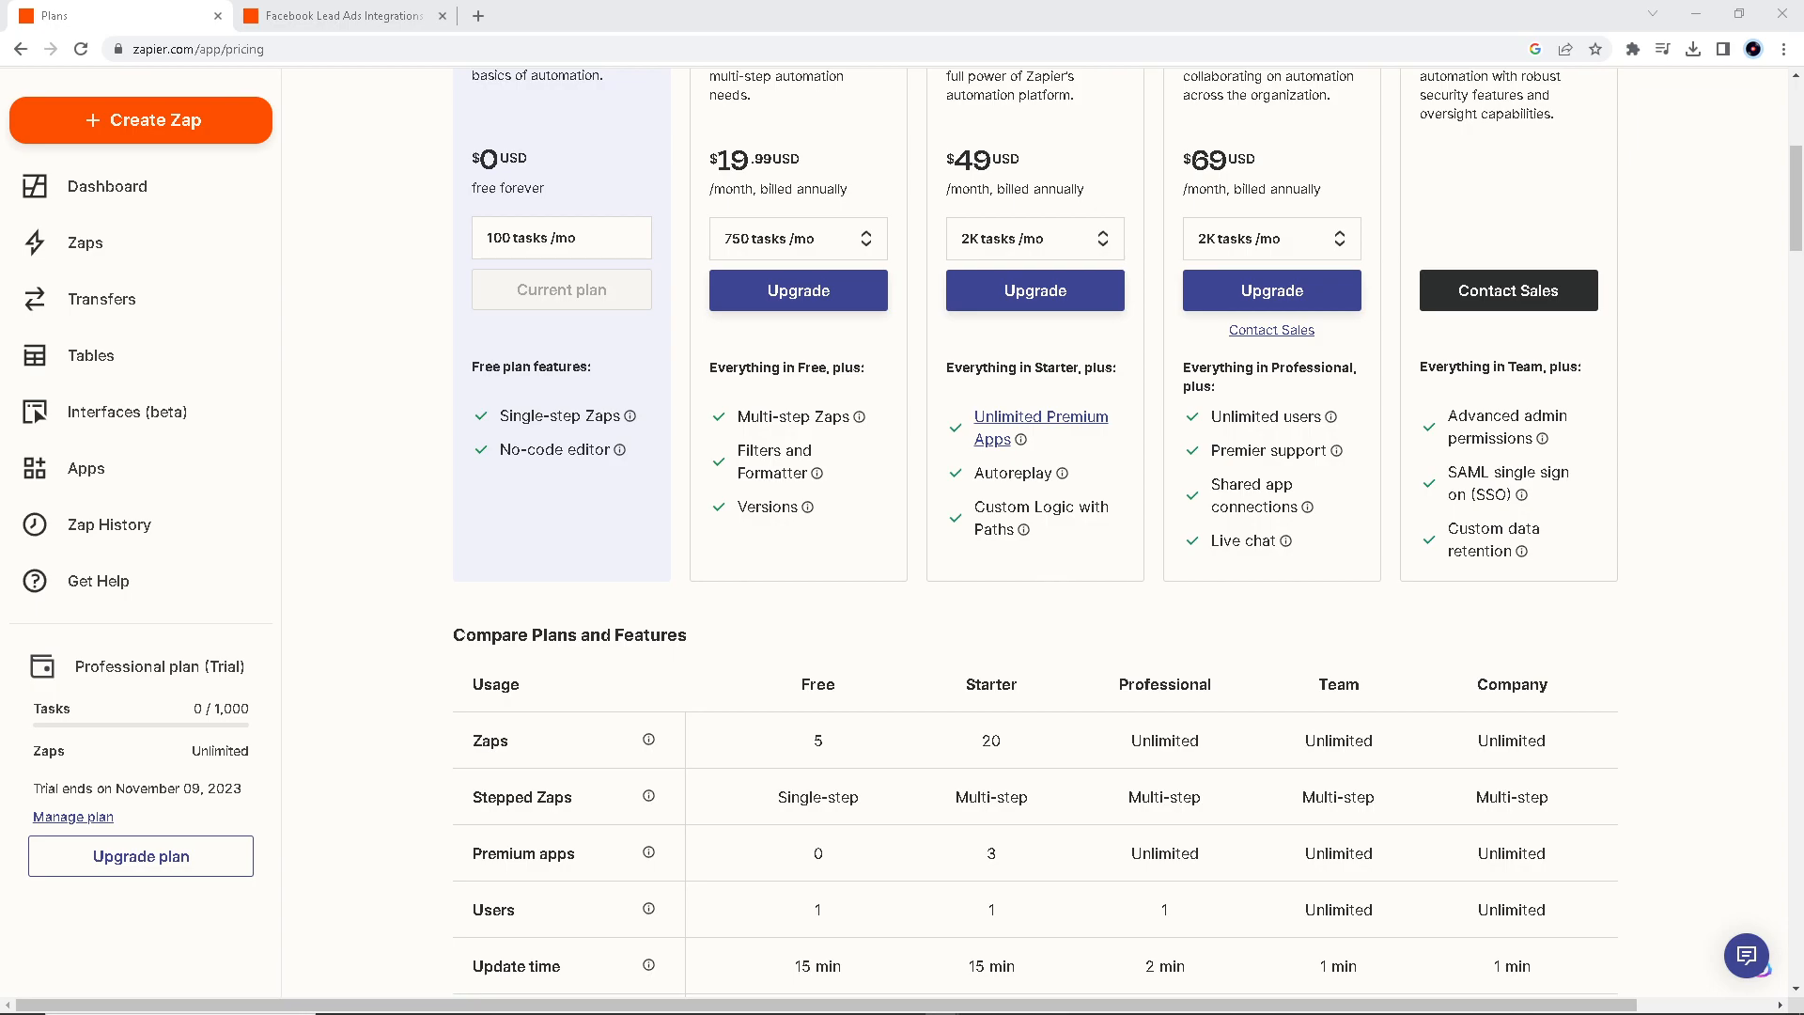
pyautogui.moveTo(883, 622)
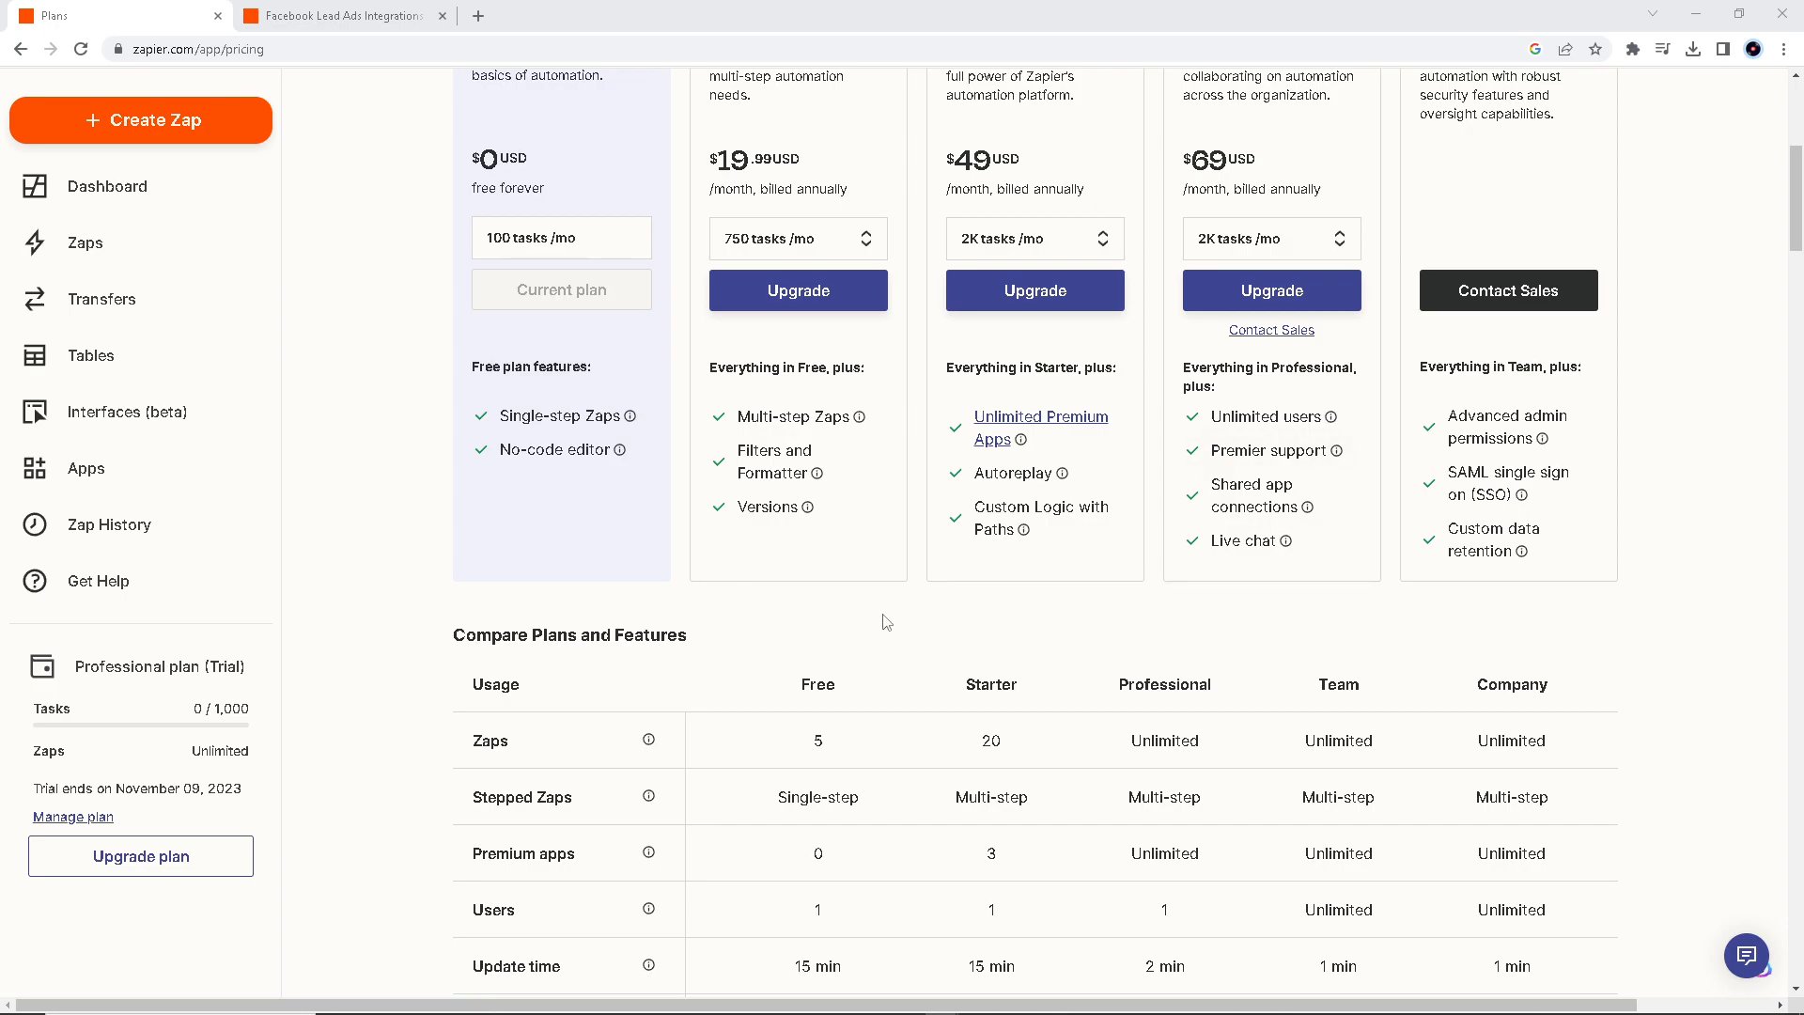
pyautogui.scroll(3)
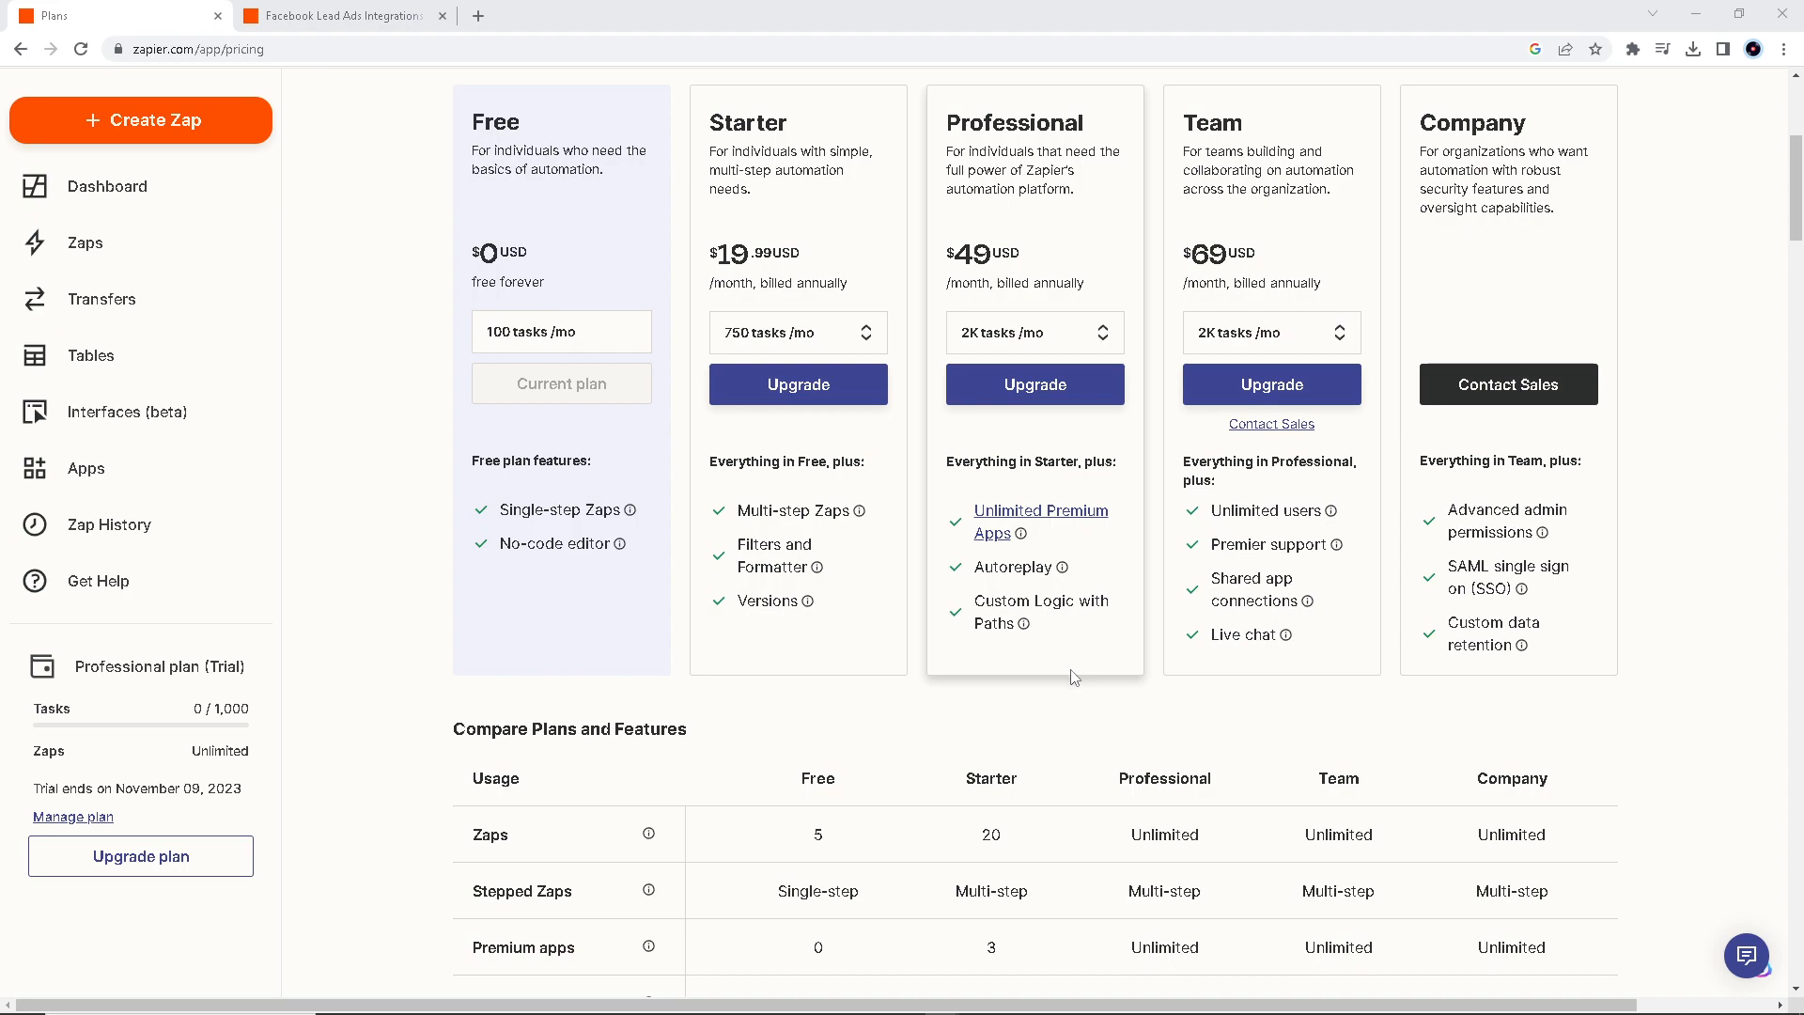
pyautogui.moveTo(1063, 691)
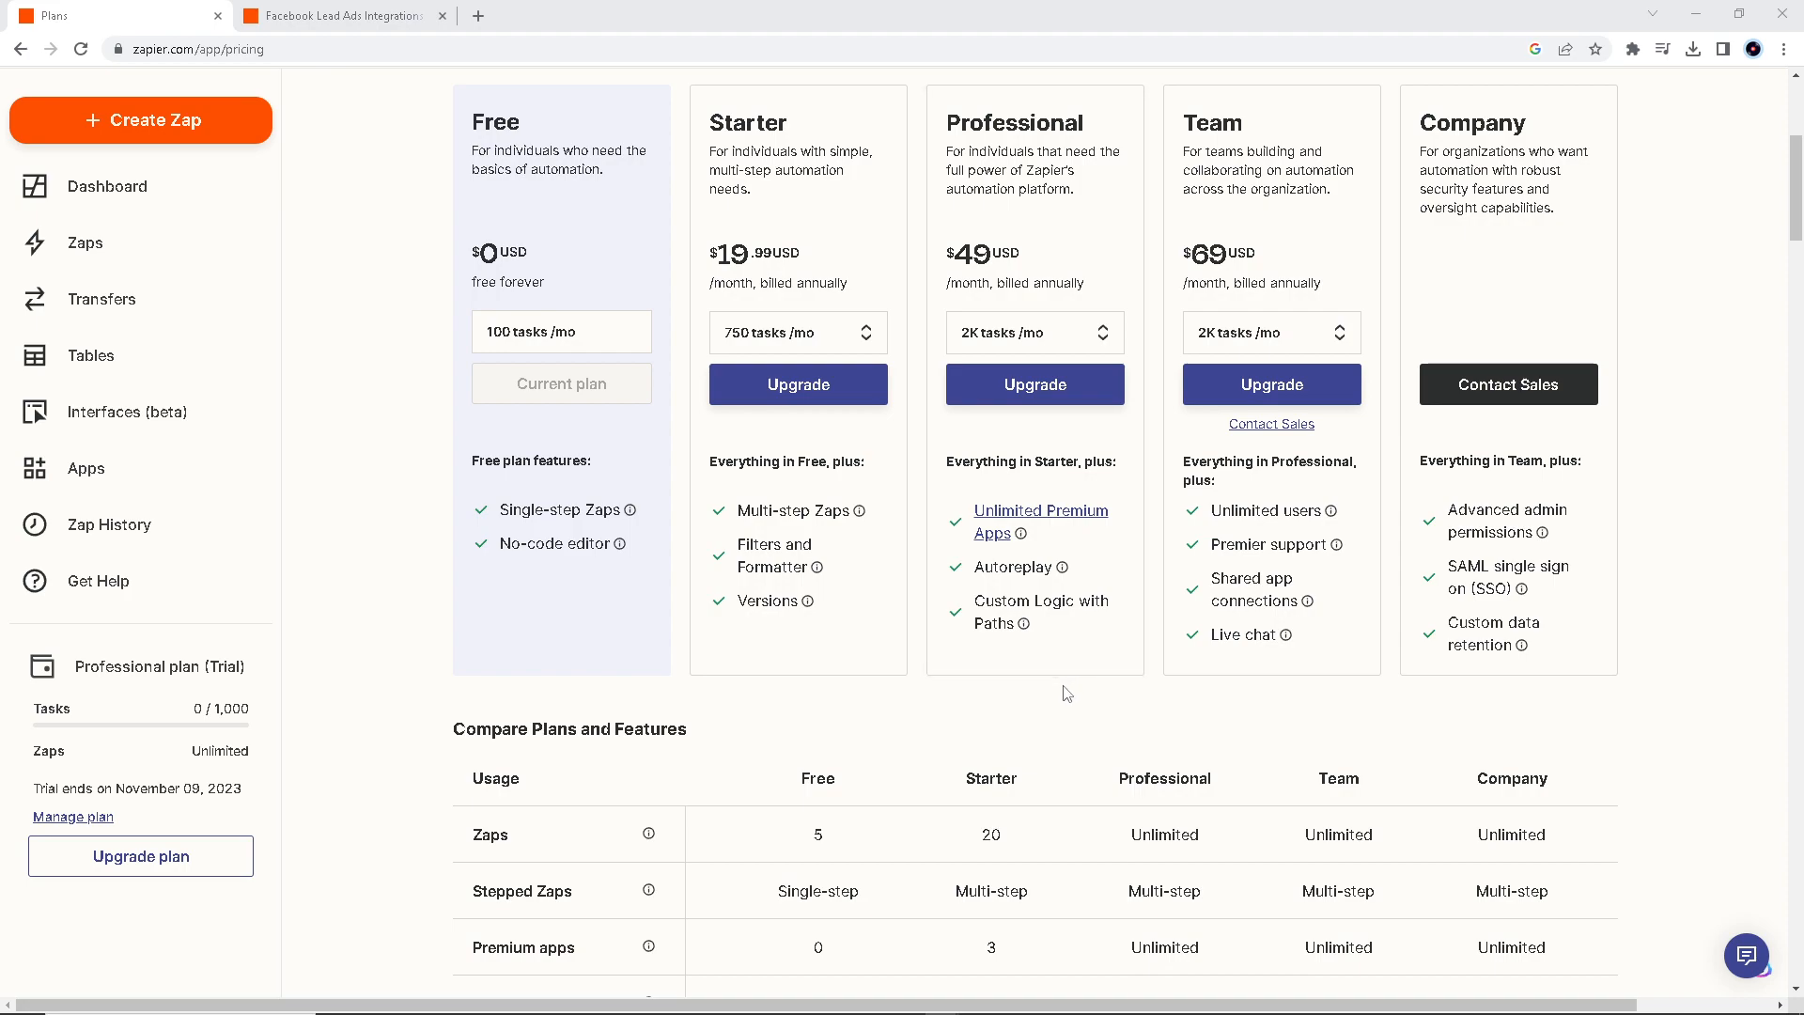
pyautogui.moveTo(1128, 697)
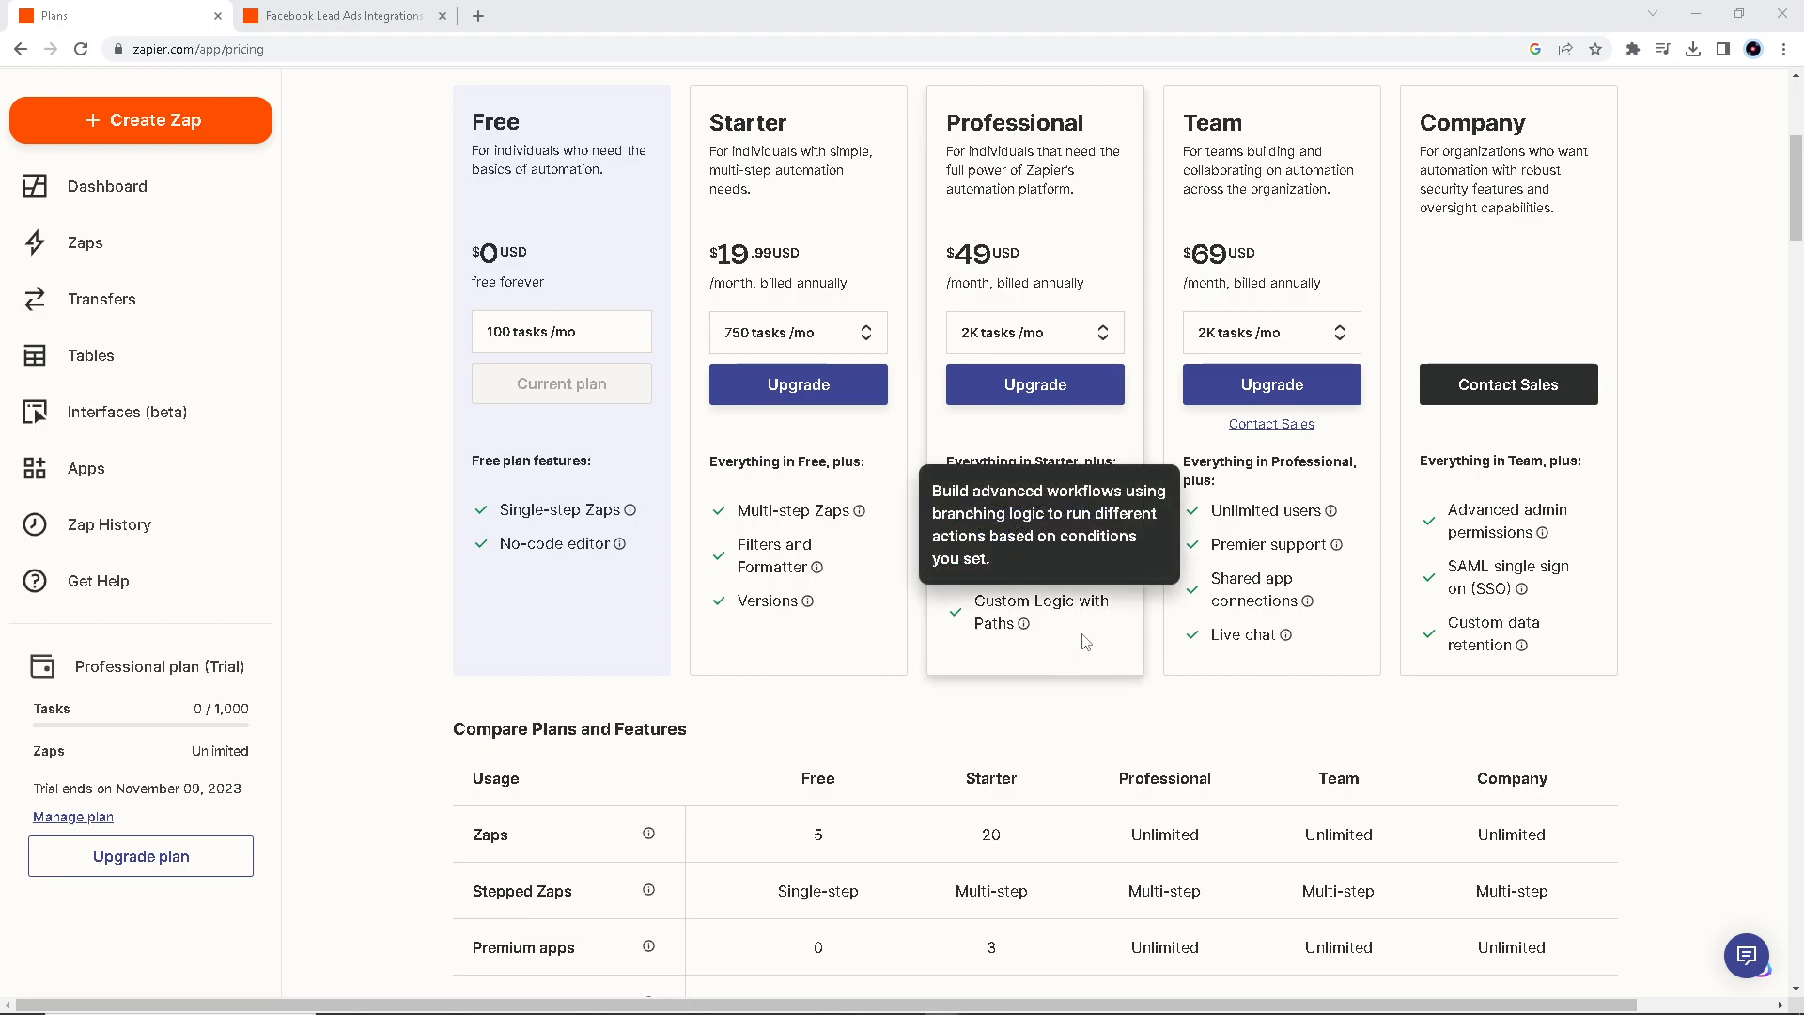
pyautogui.scroll(-3)
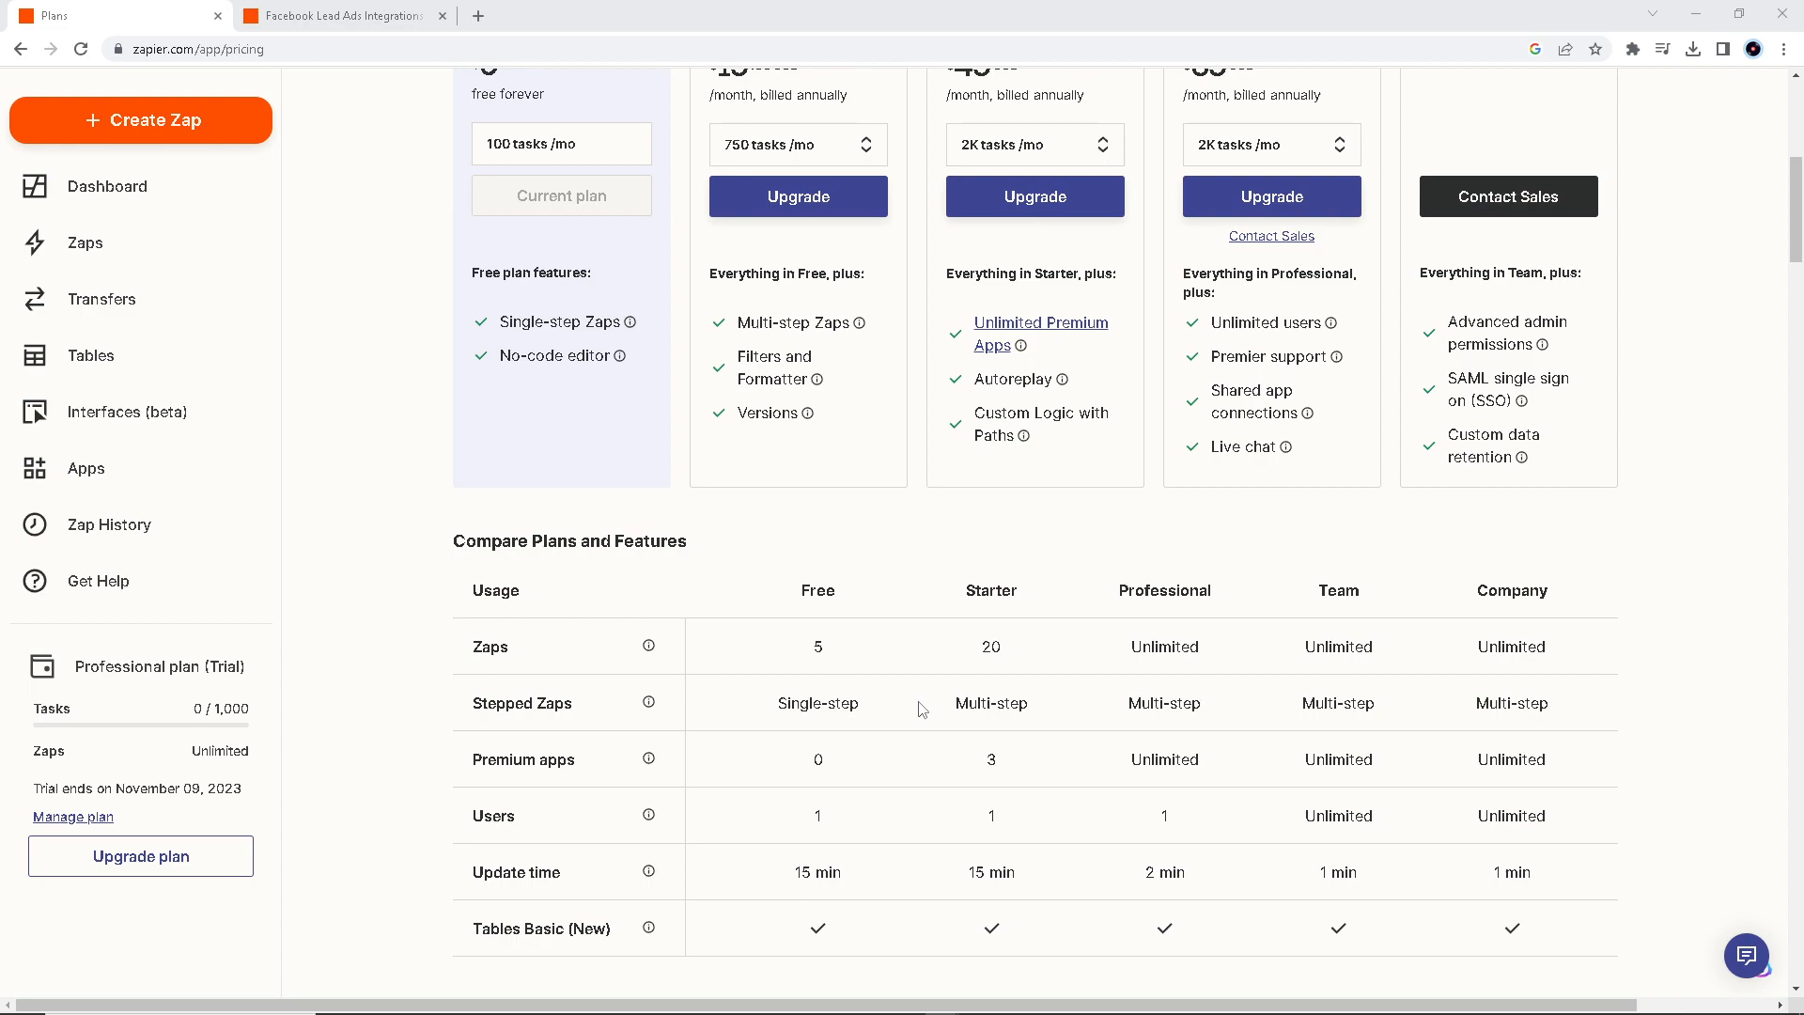
pyautogui.moveTo(920, 702)
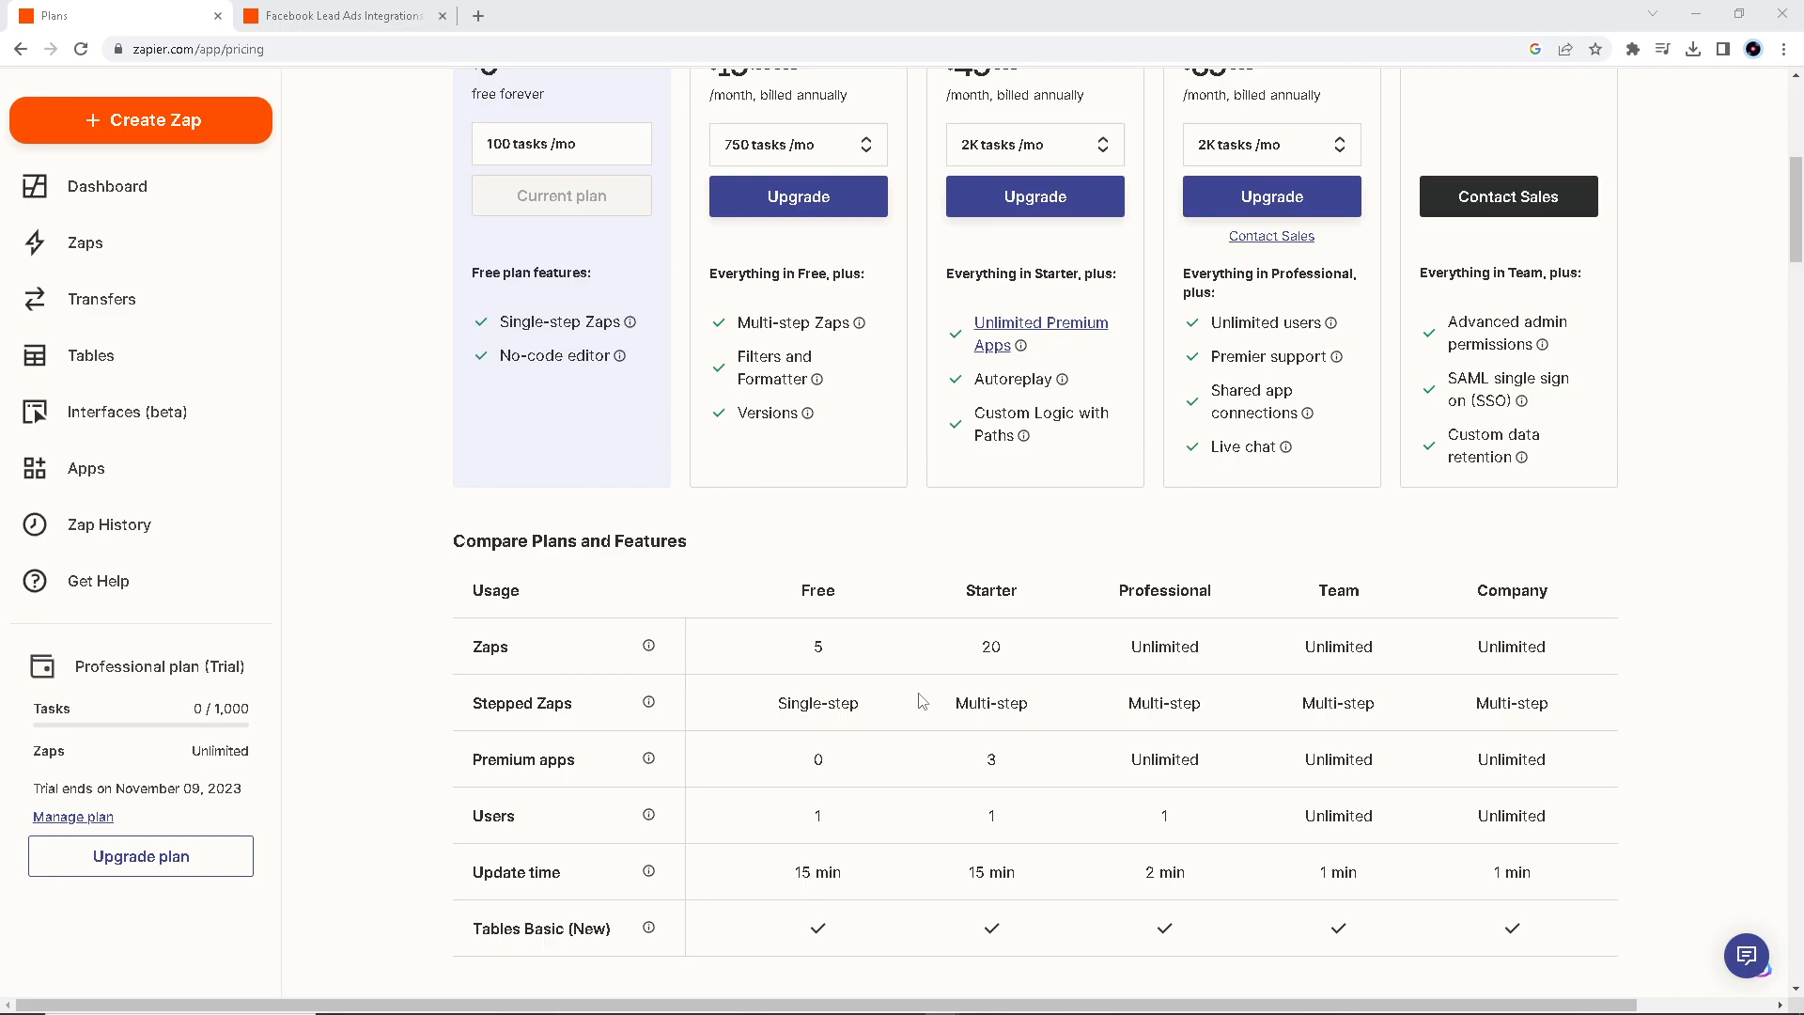
pyautogui.scroll(-3)
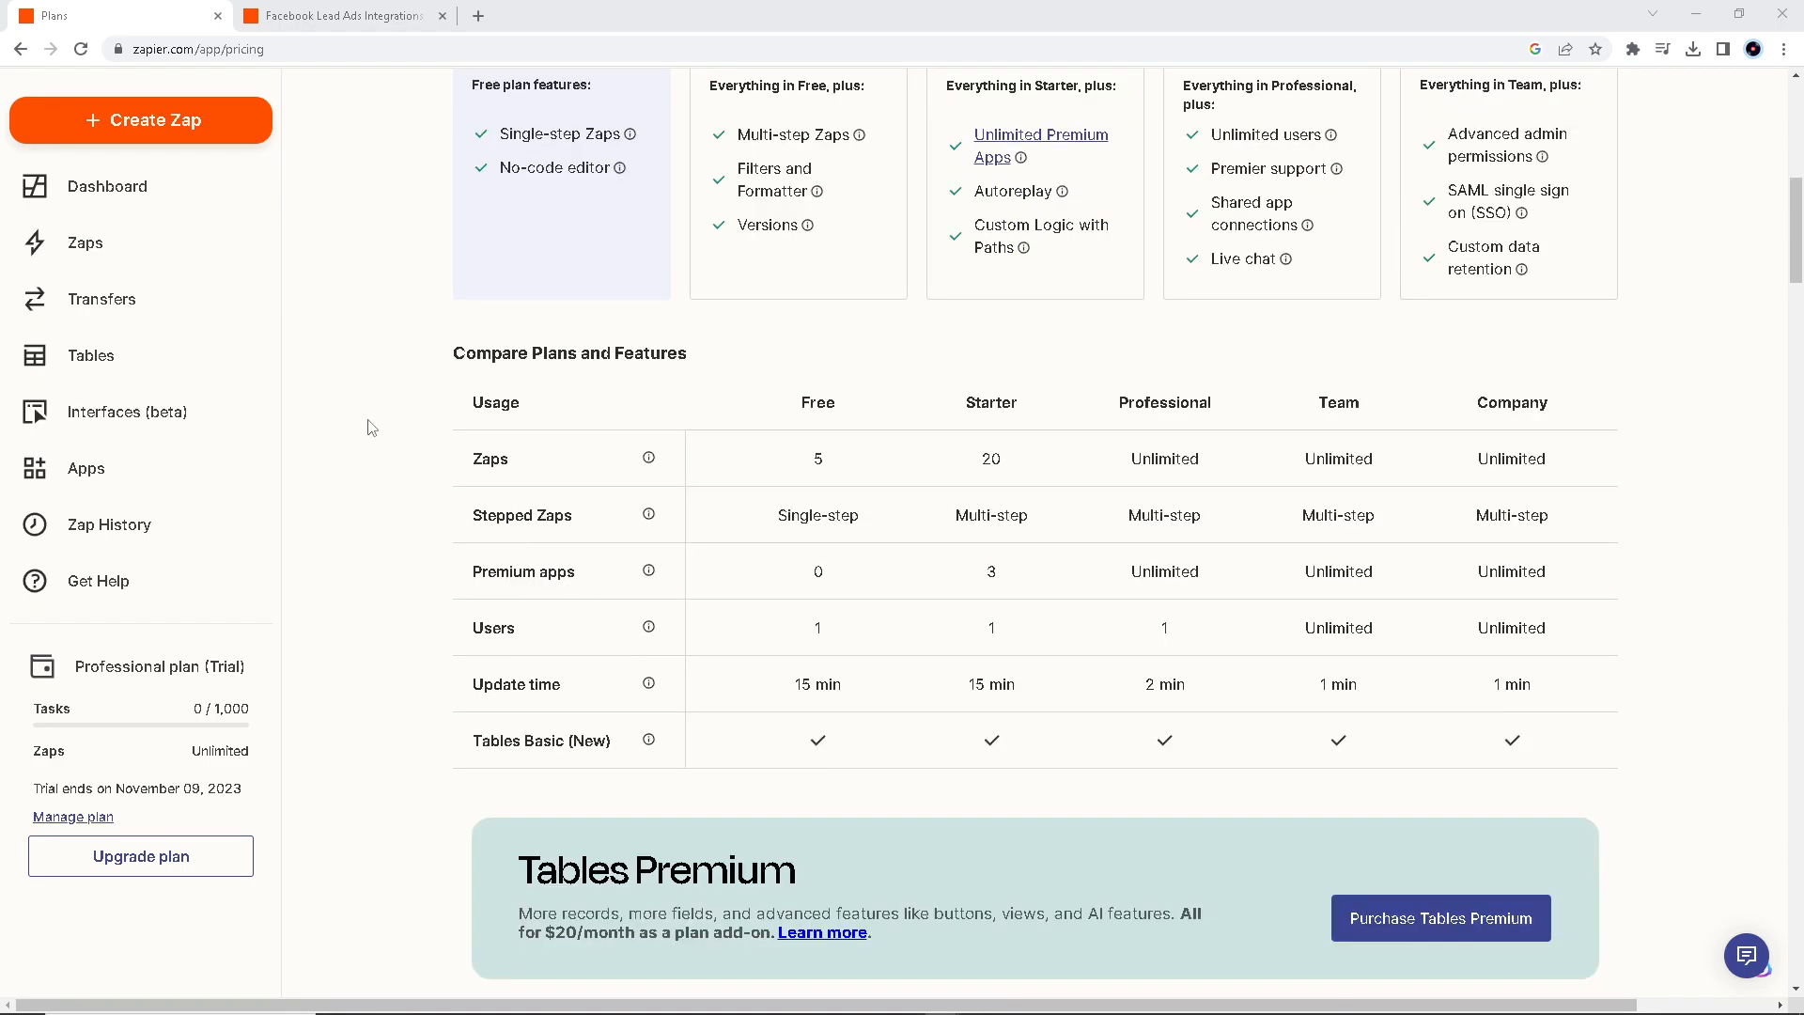
pyautogui.click(340, 15)
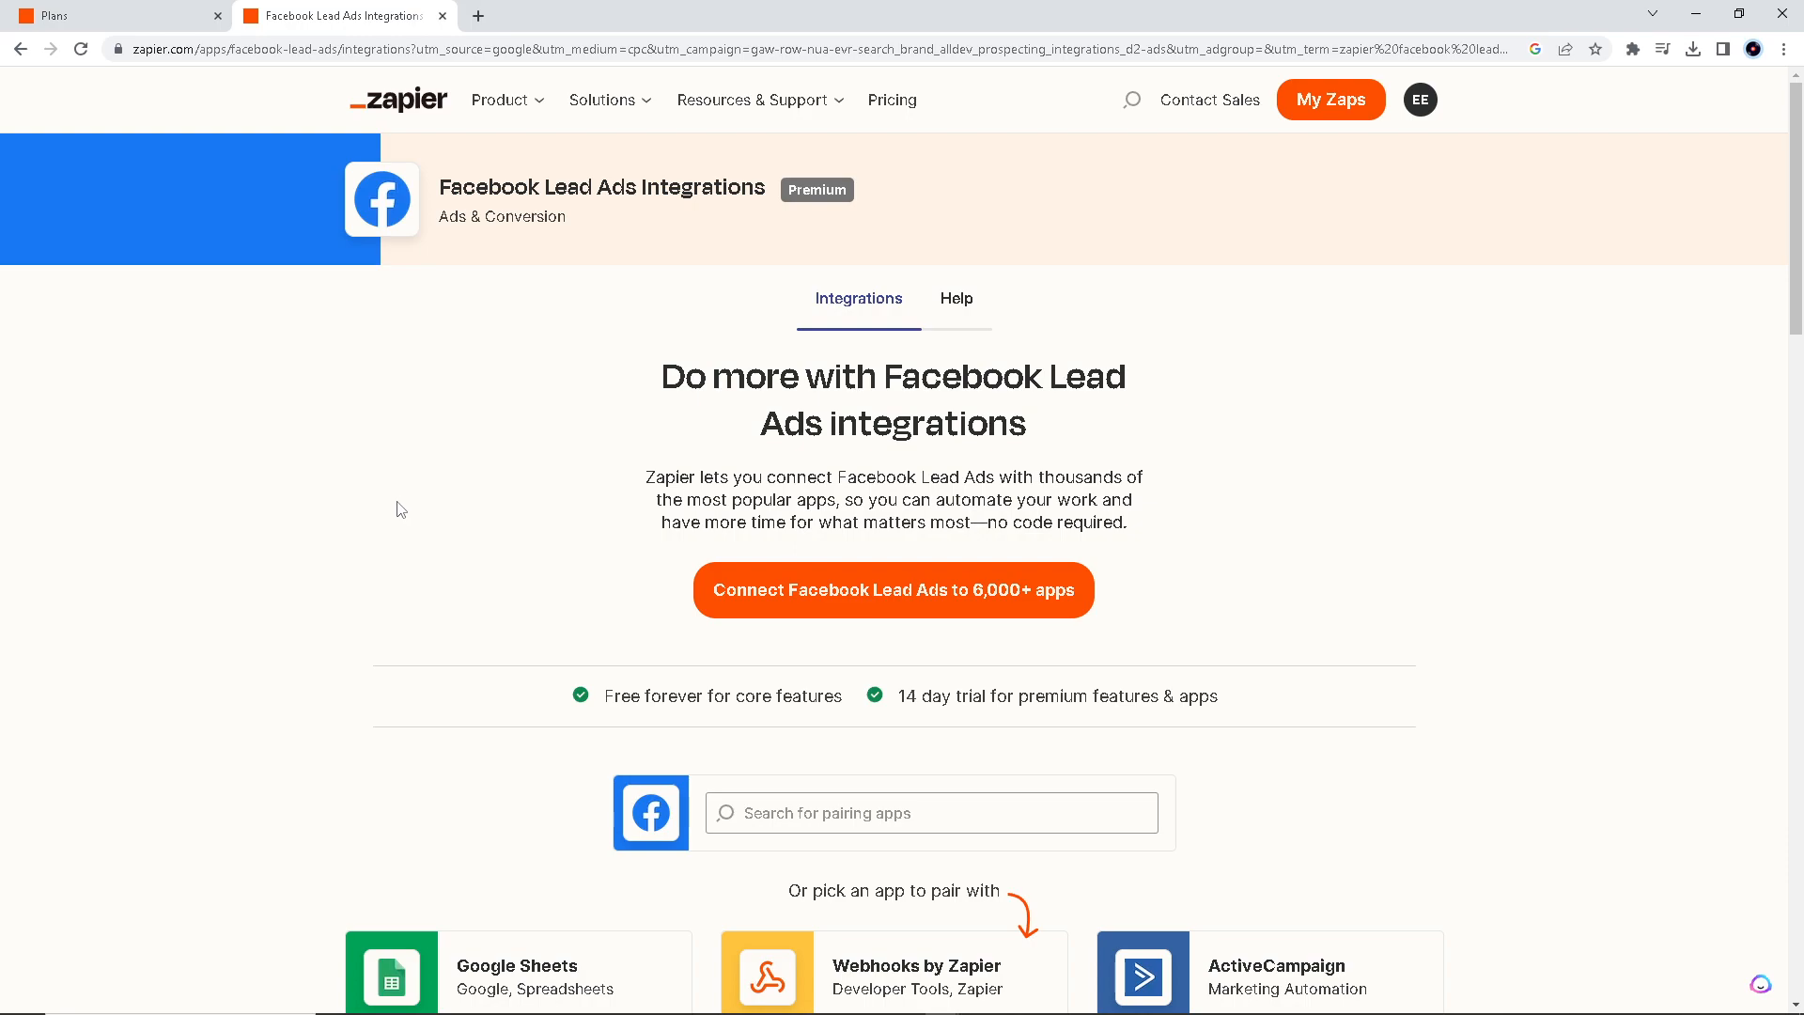
pyautogui.moveTo(357, 551)
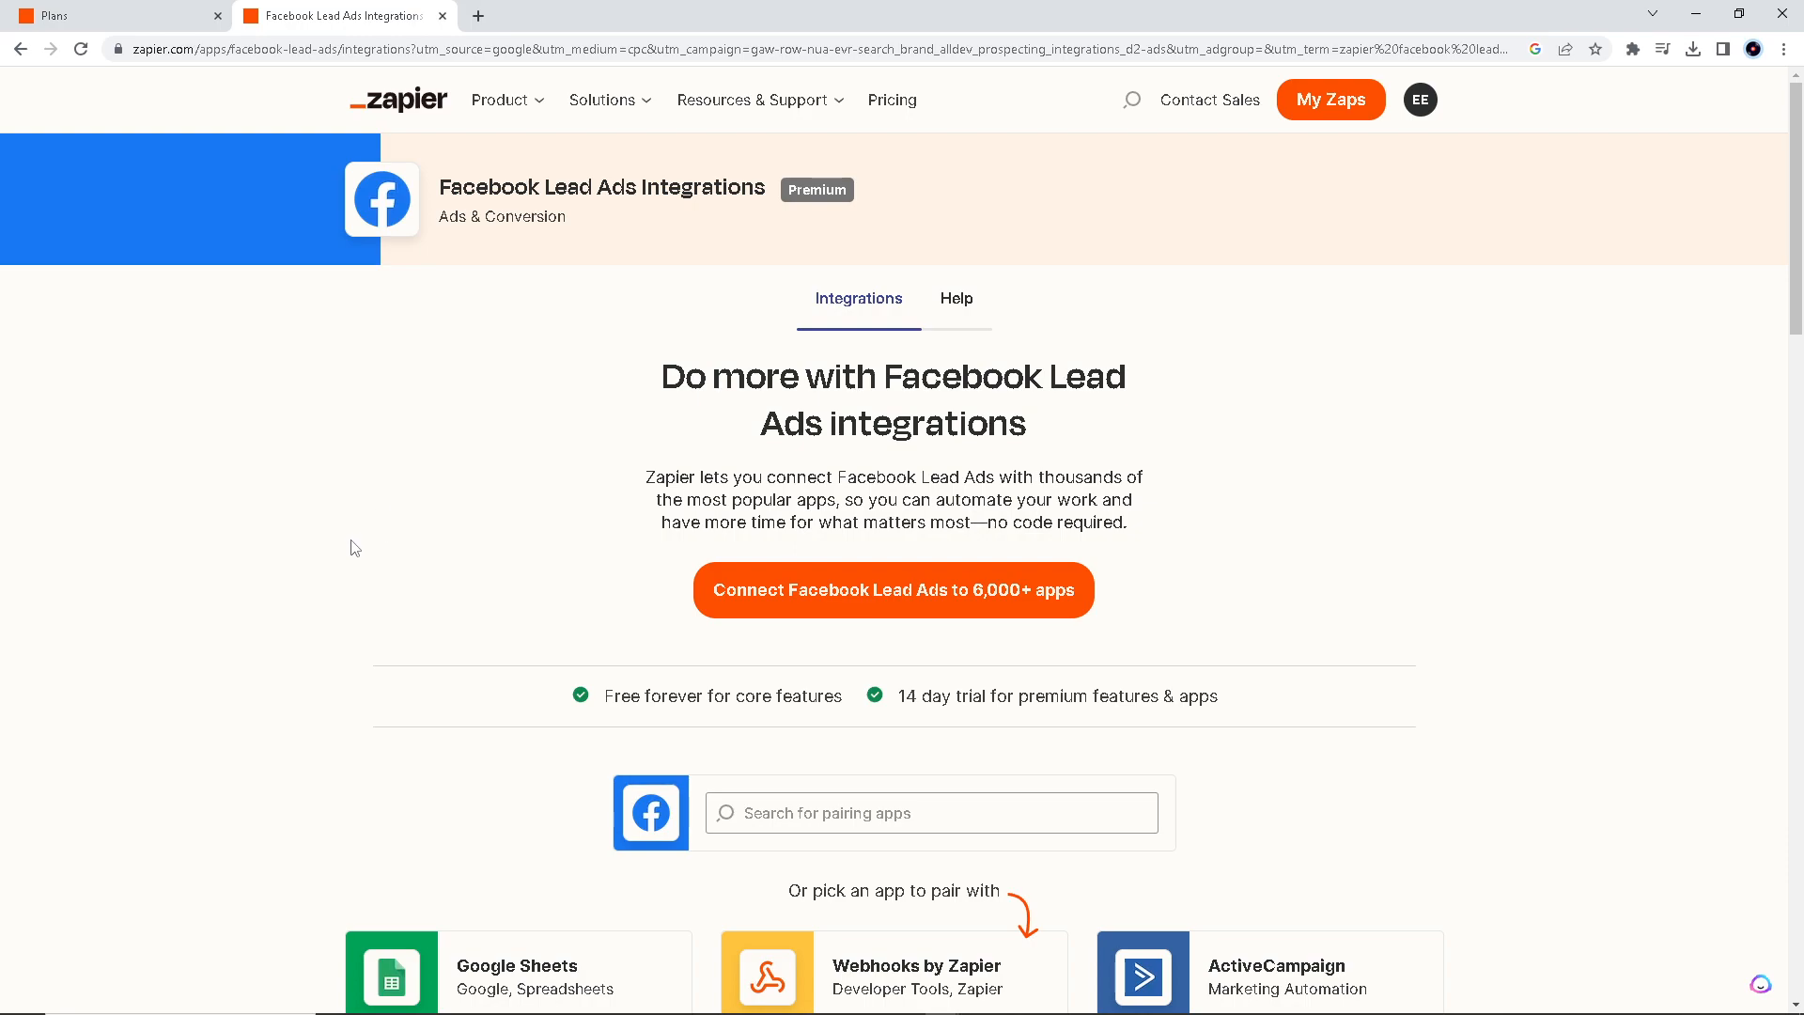
pyautogui.moveTo(532, 550)
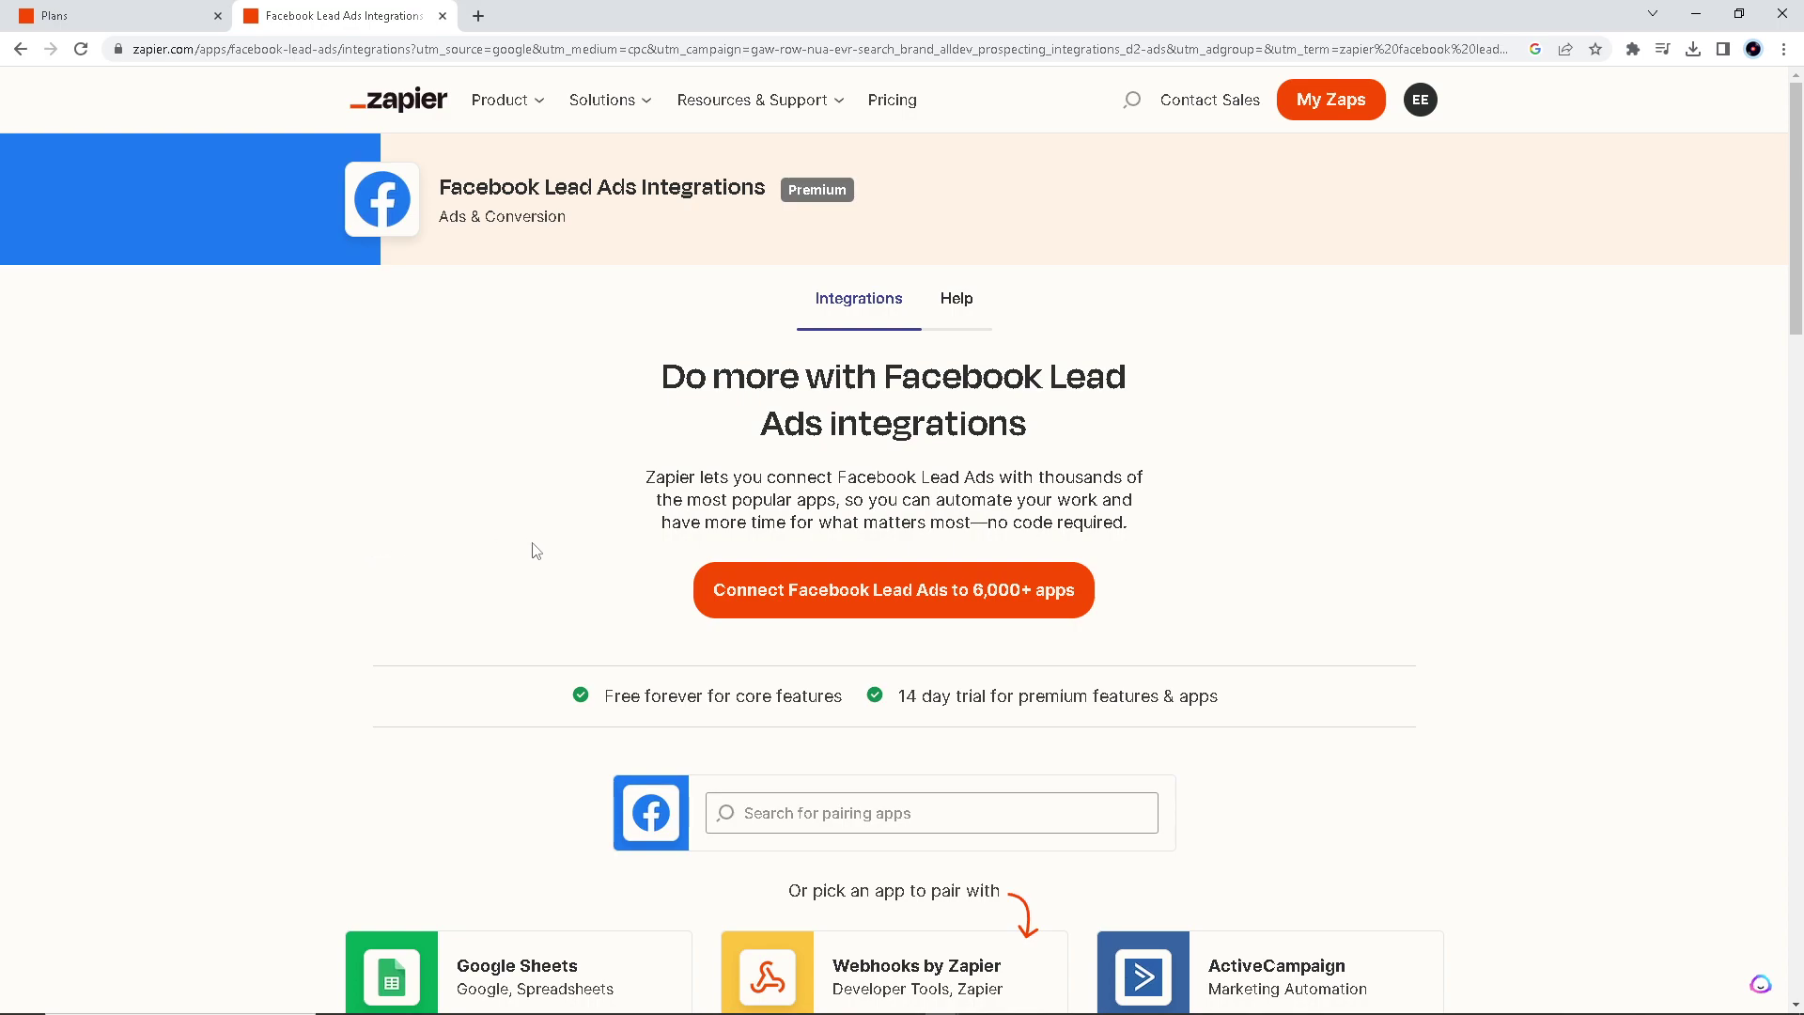
pyautogui.click(893, 588)
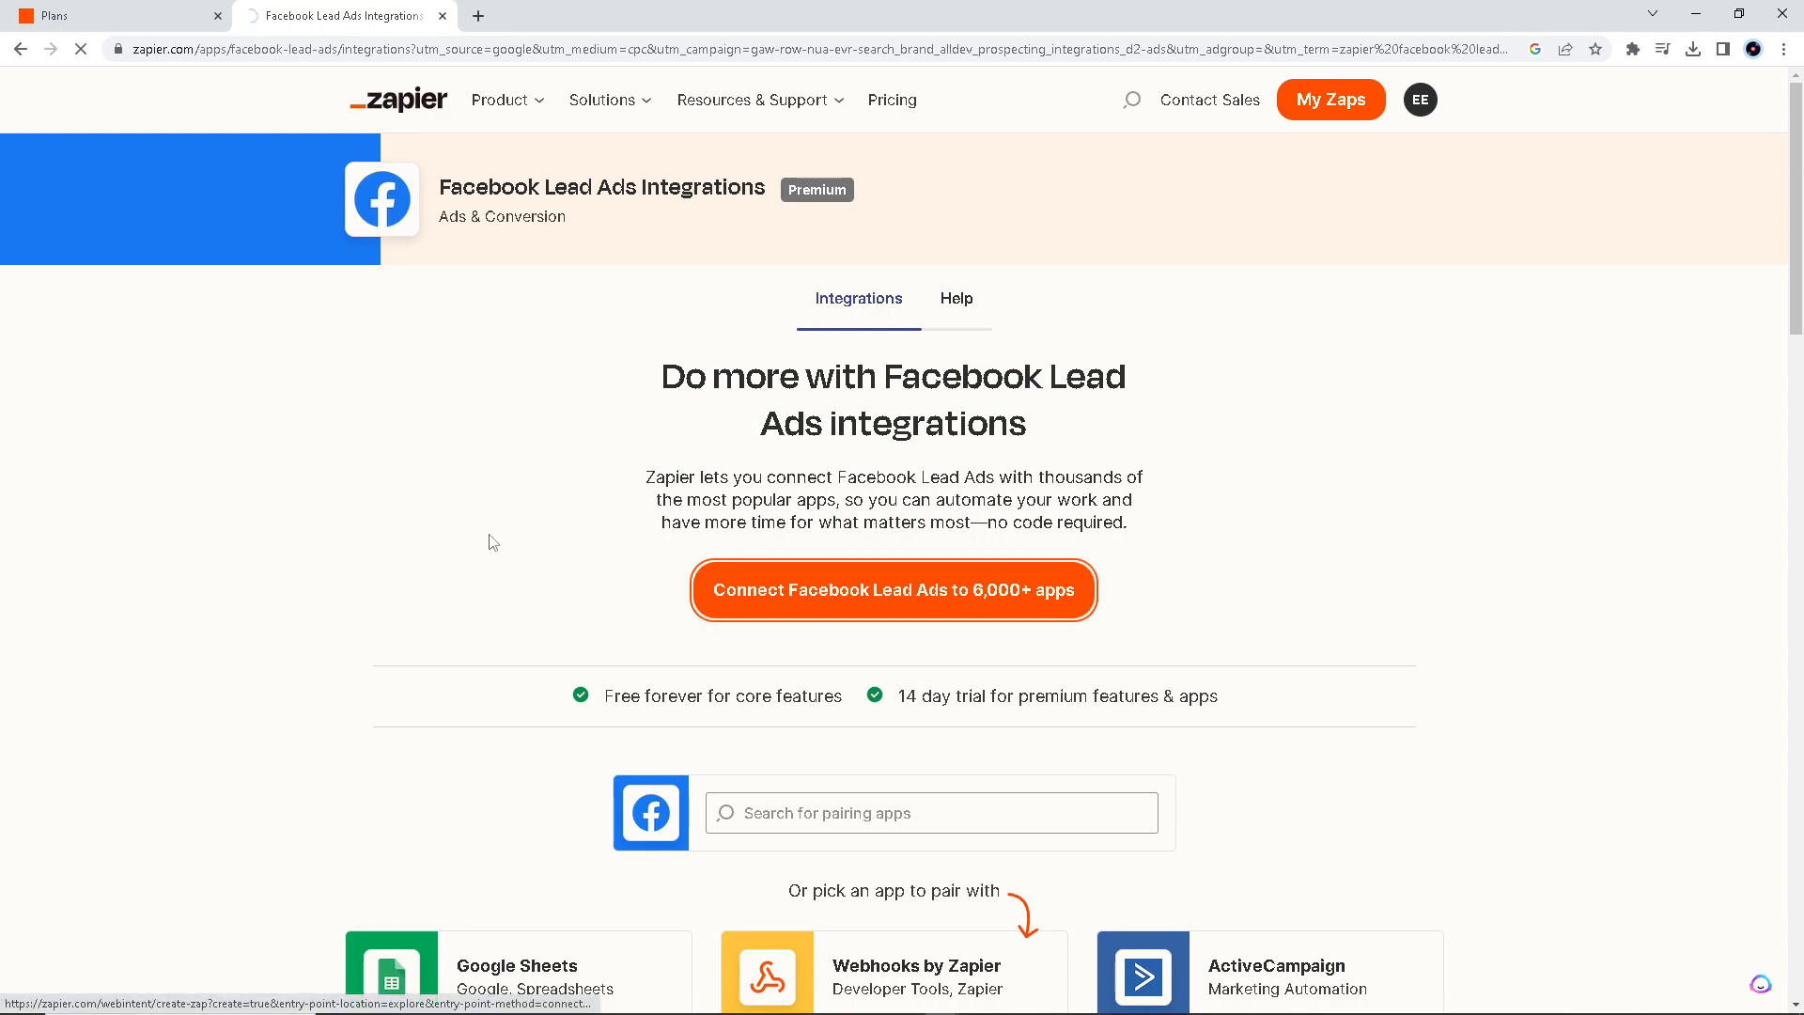
# Step: Add a step after the Facebook Lead Ads trigger with Google Sheets as its action app
pyautogui.click(892, 589)
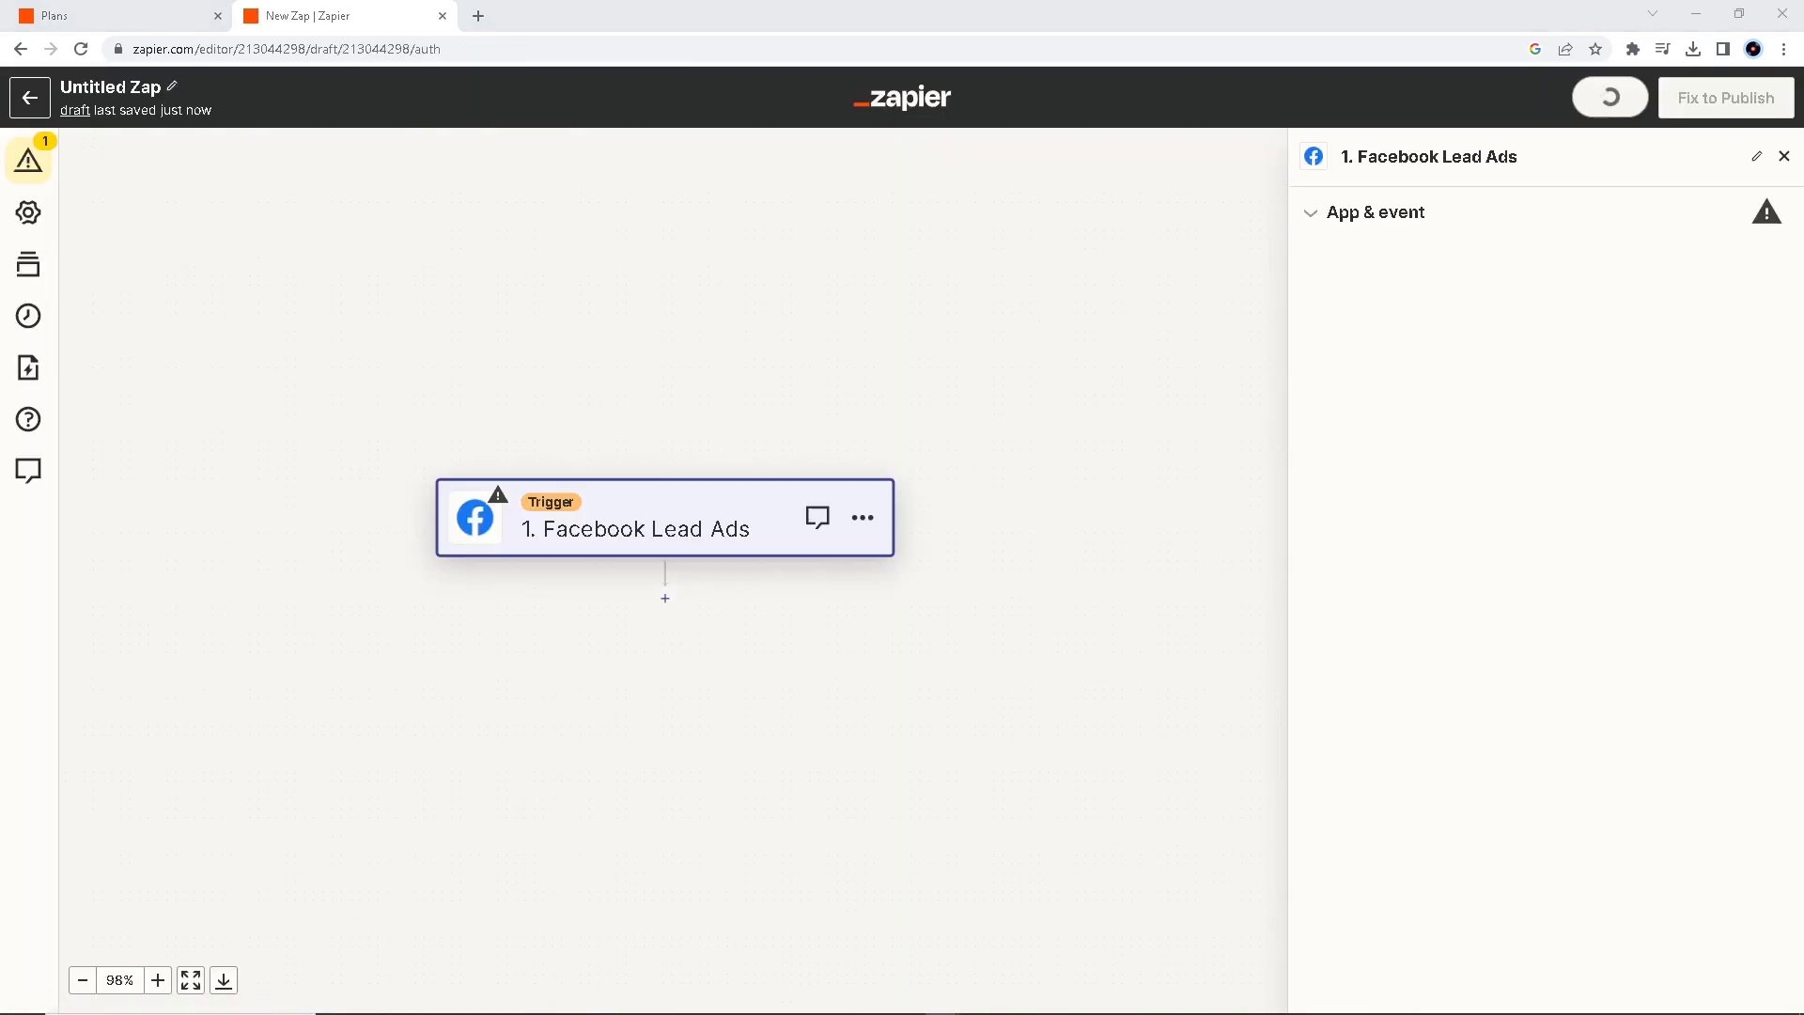
pyautogui.moveTo(545, 611)
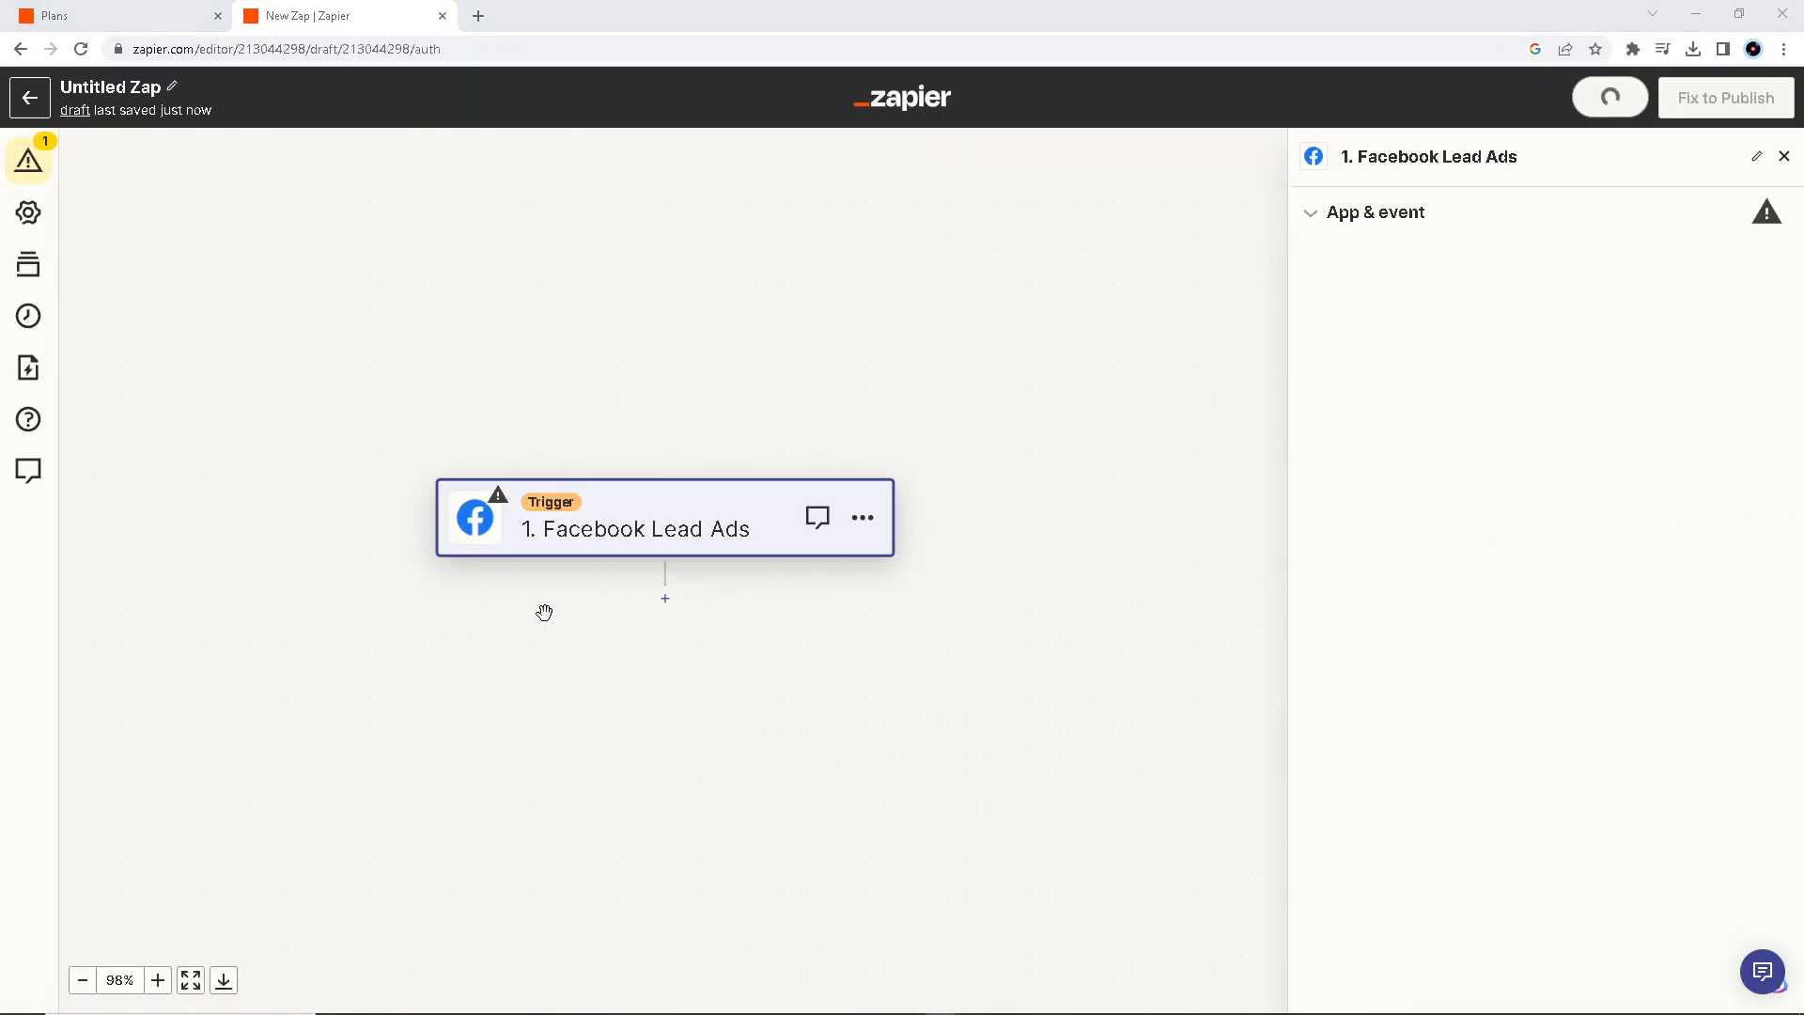
pyautogui.moveTo(665, 597)
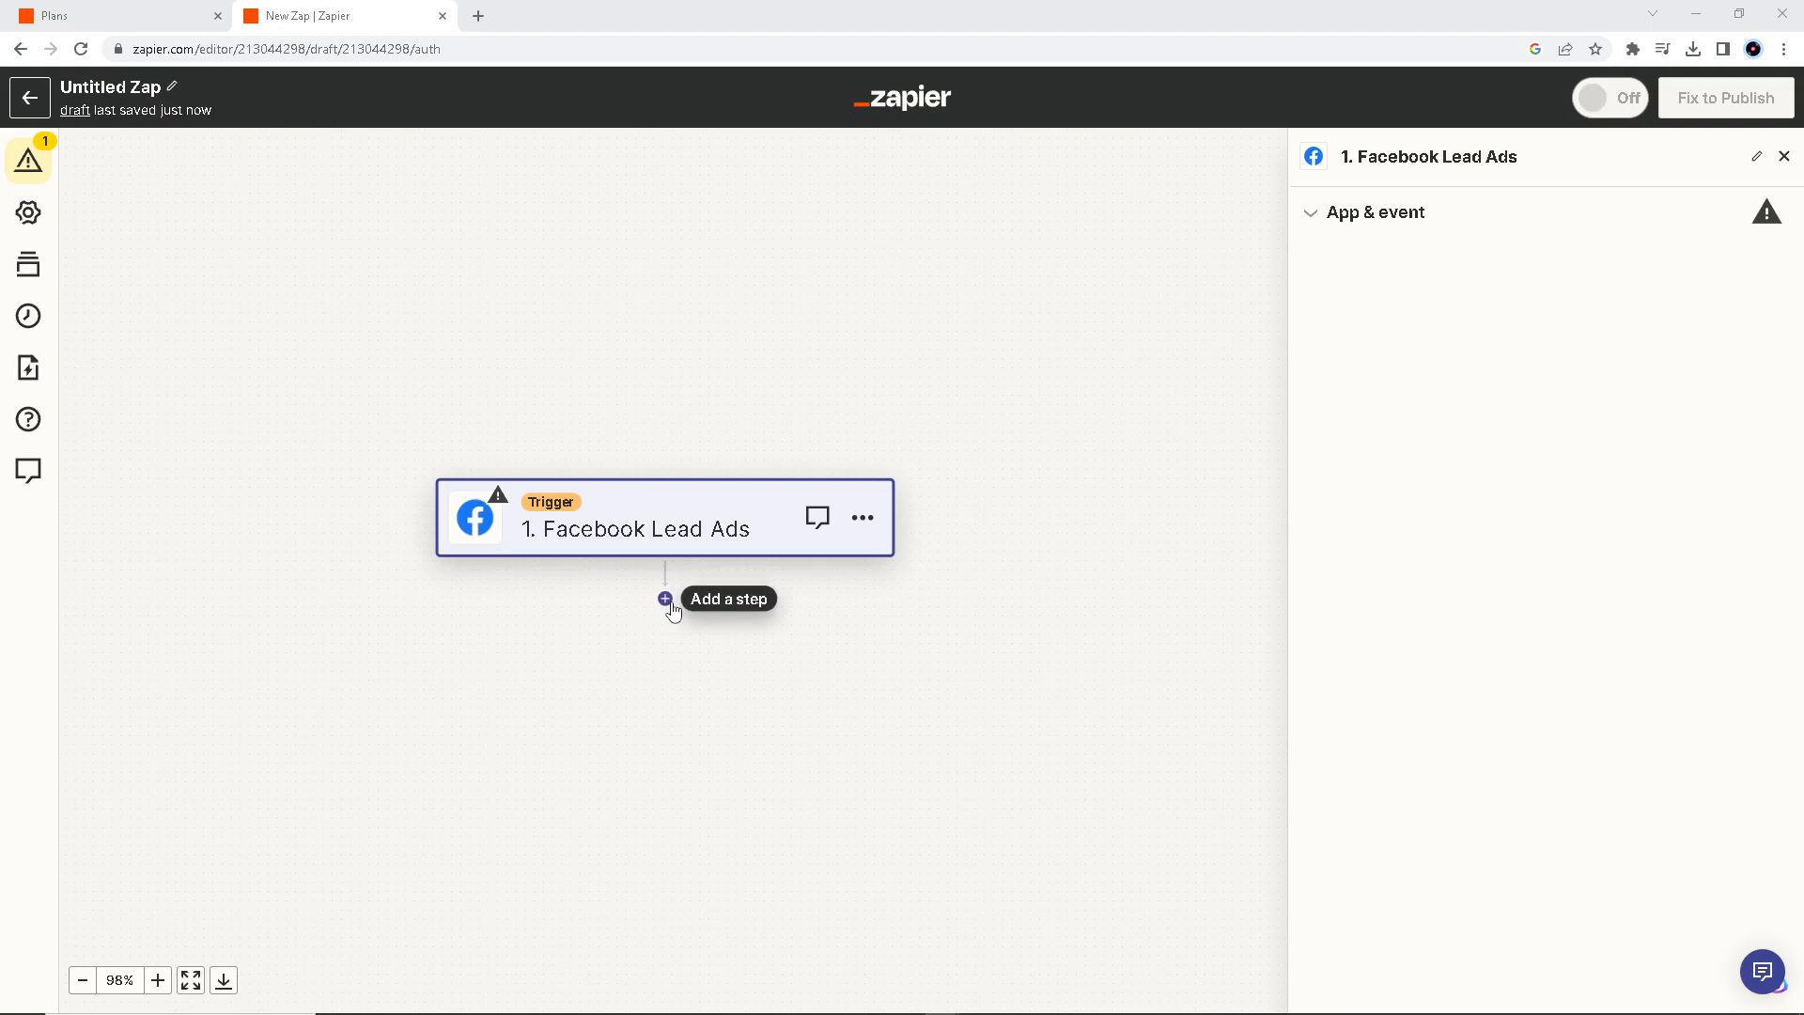
pyautogui.click(666, 597)
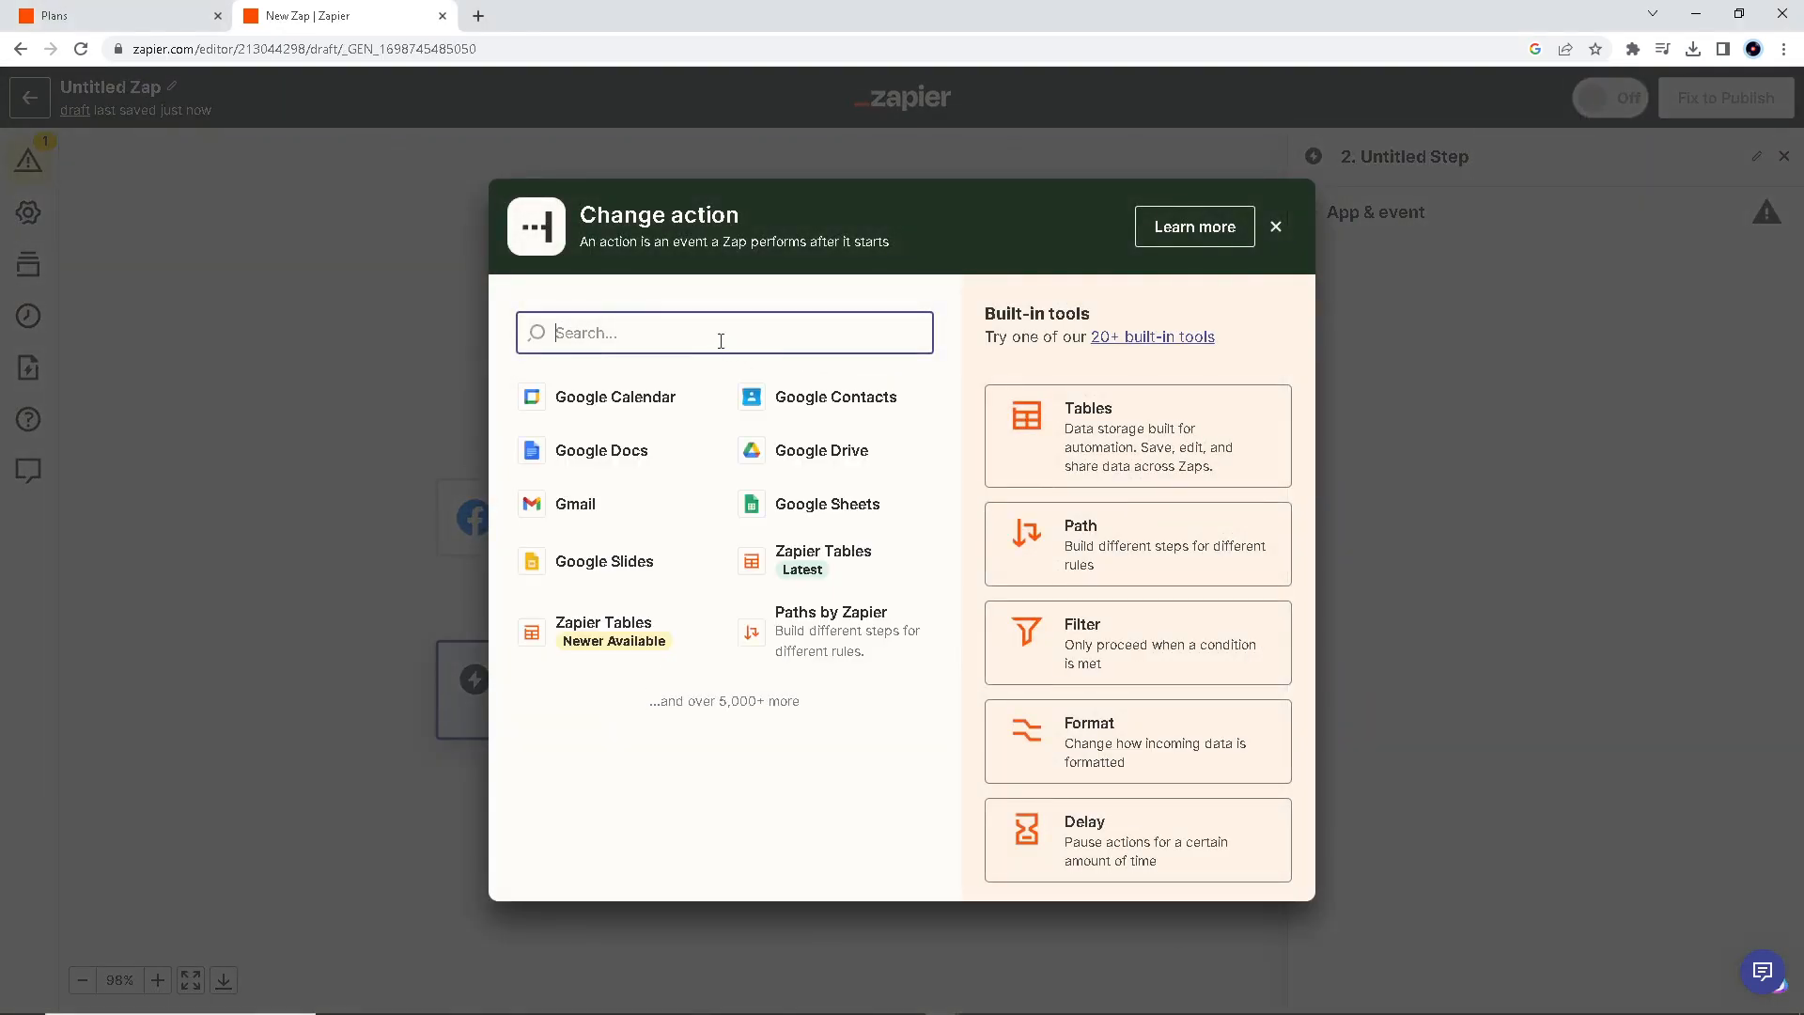
pyautogui.moveTo(824, 504)
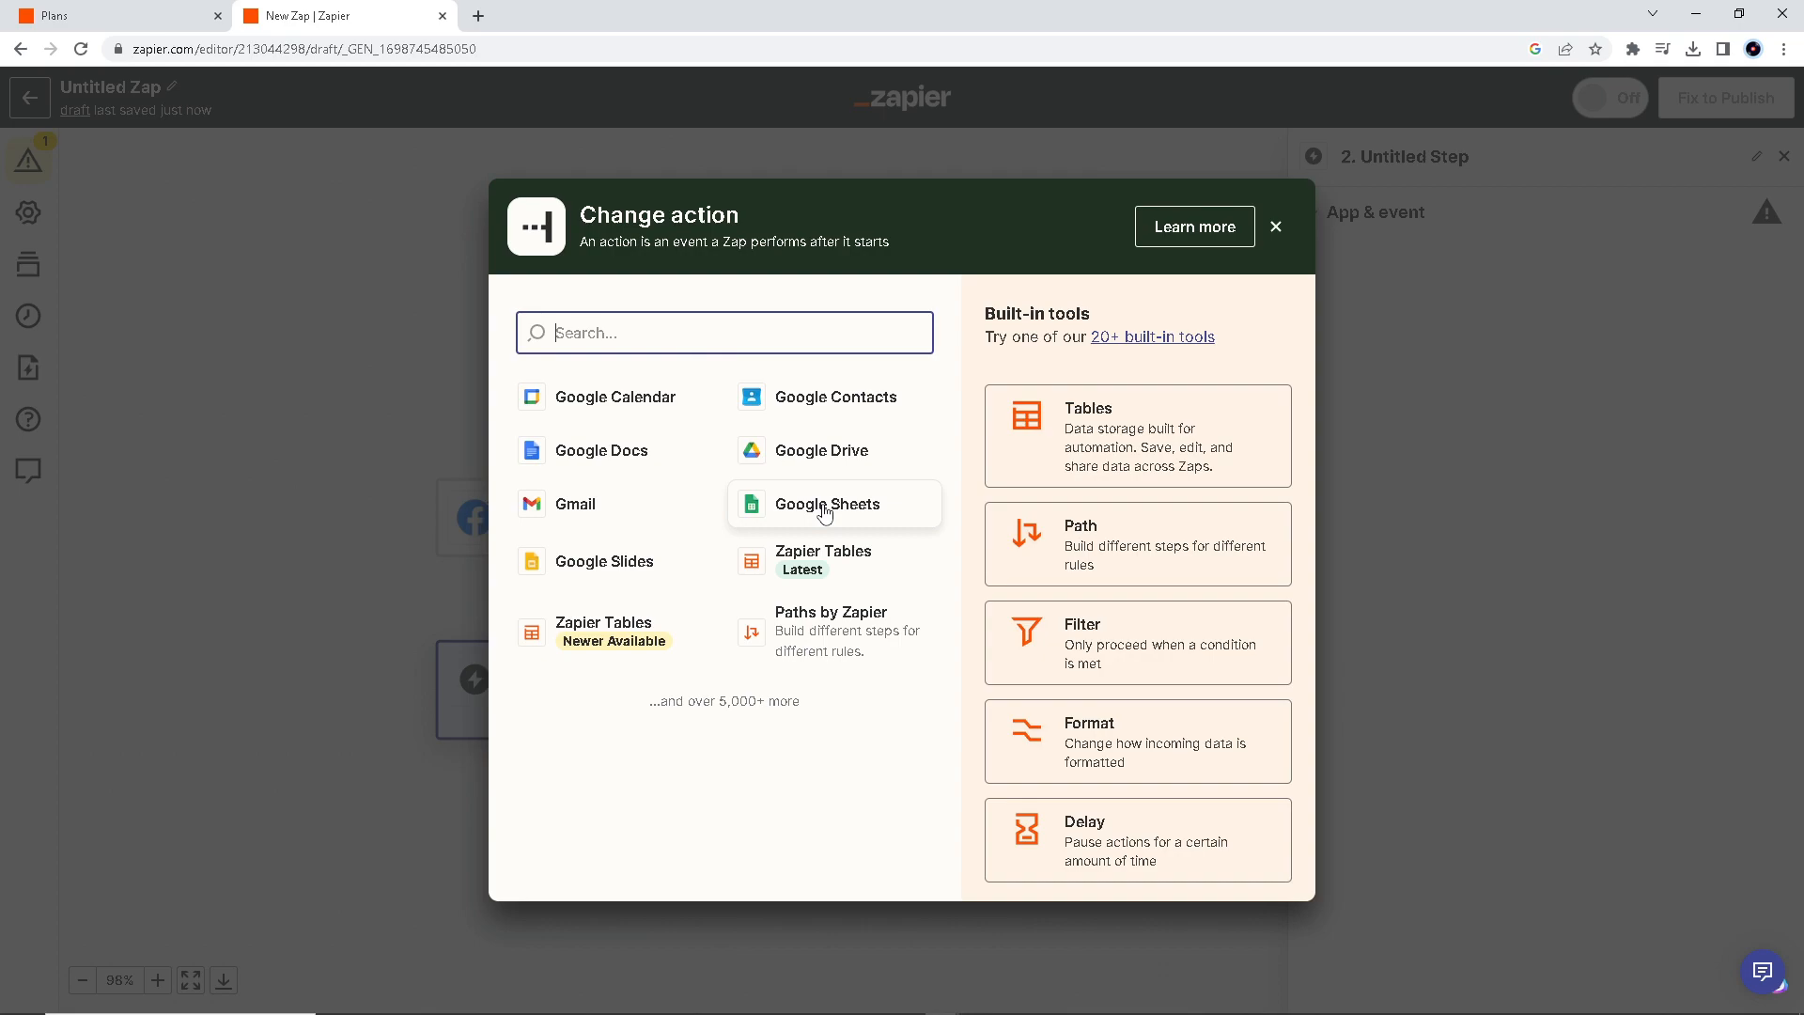
pyautogui.click(827, 504)
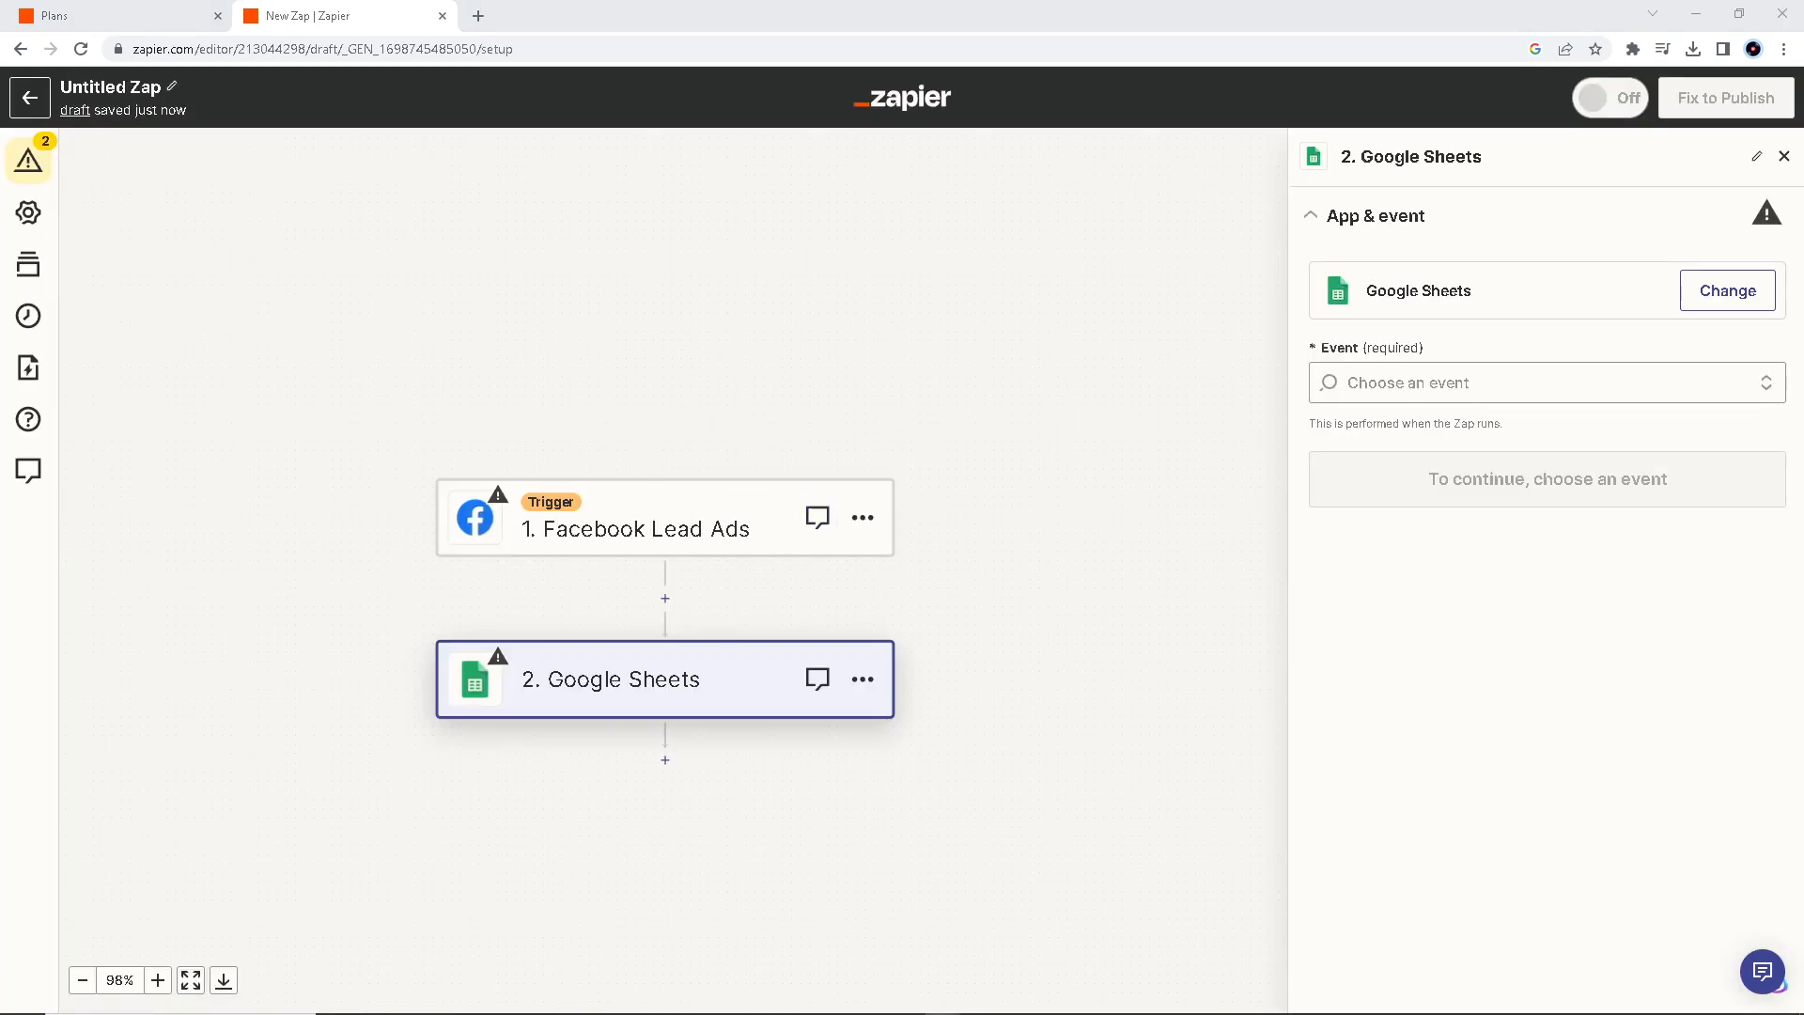
pyautogui.moveTo(964, 395)
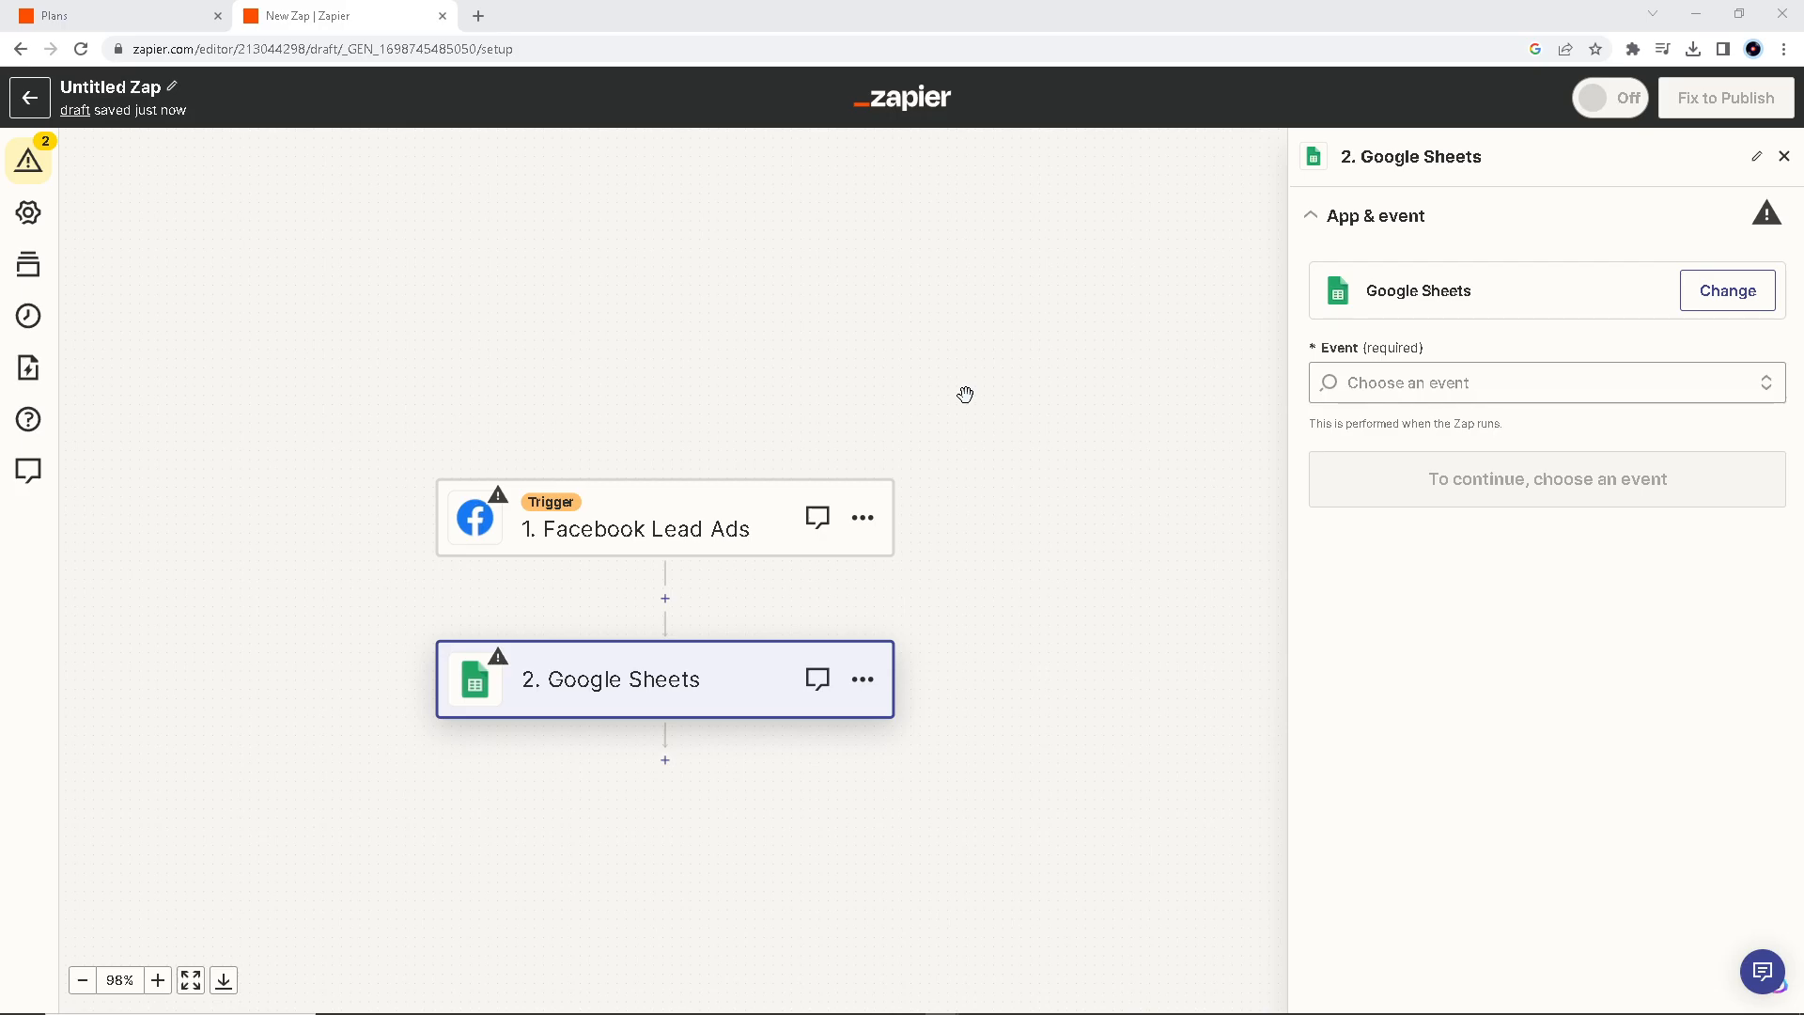
pyautogui.moveTo(599, 680)
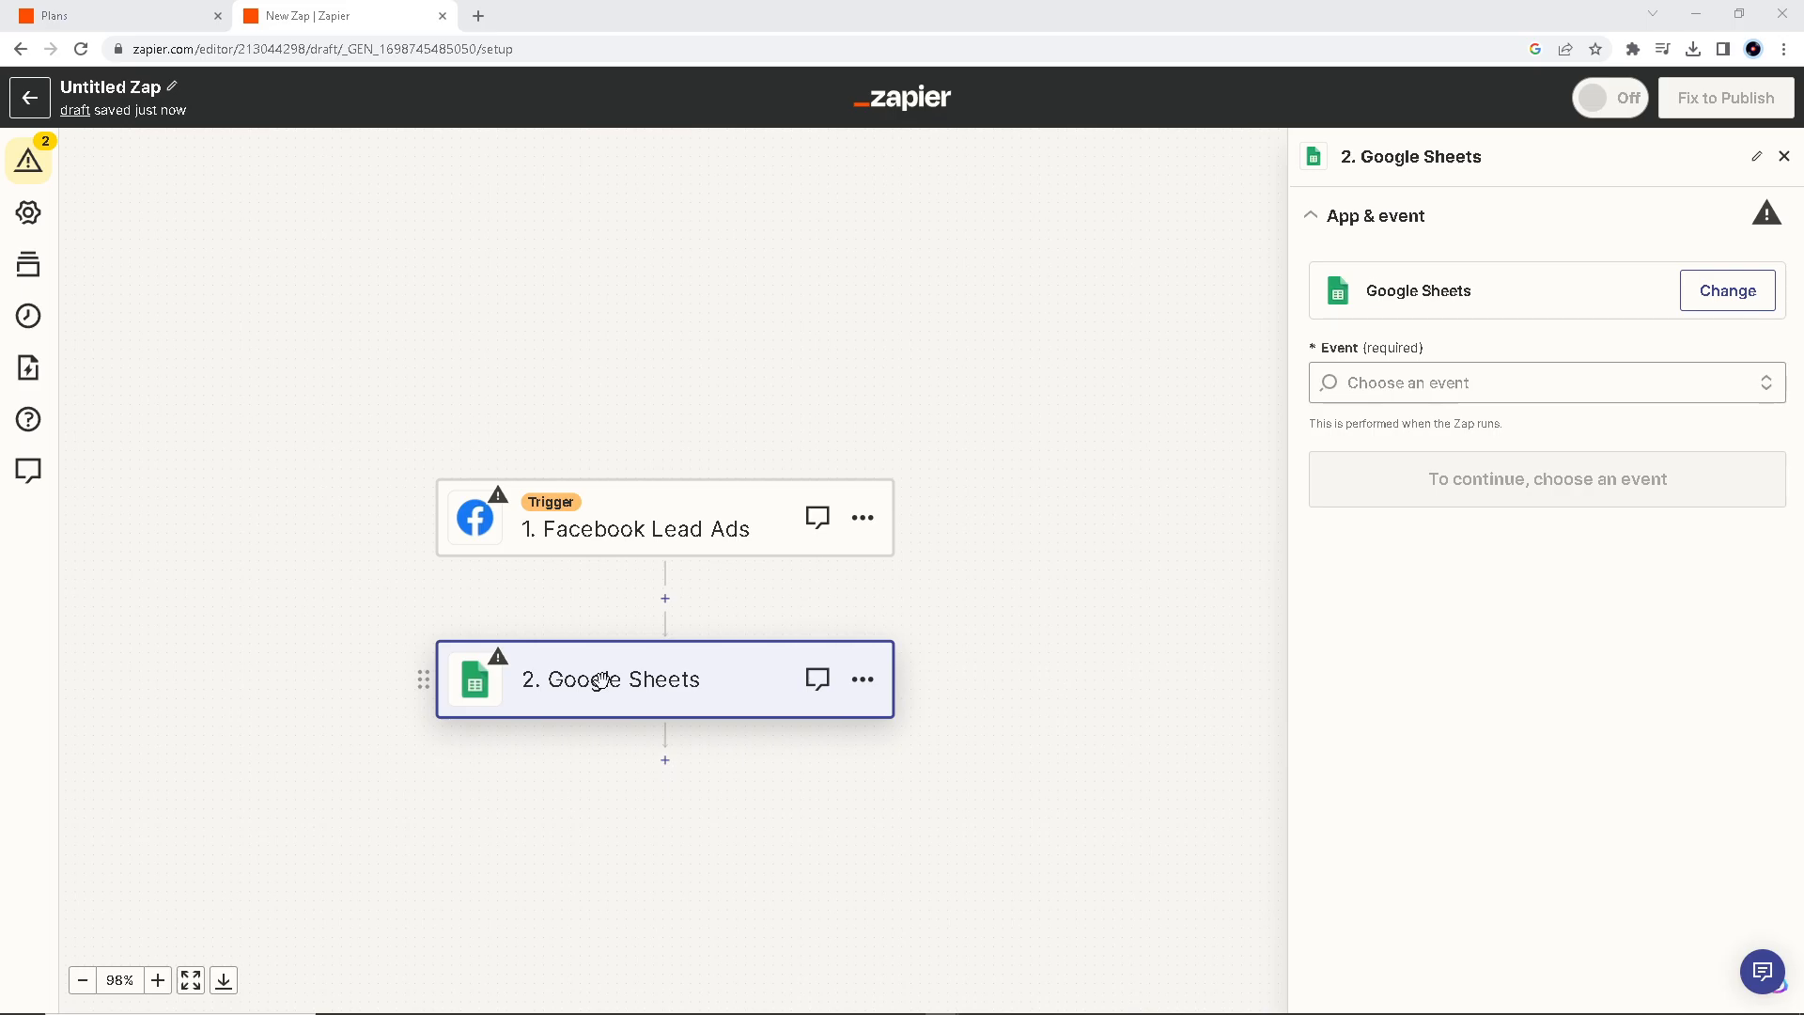
pyautogui.moveTo(384, 669)
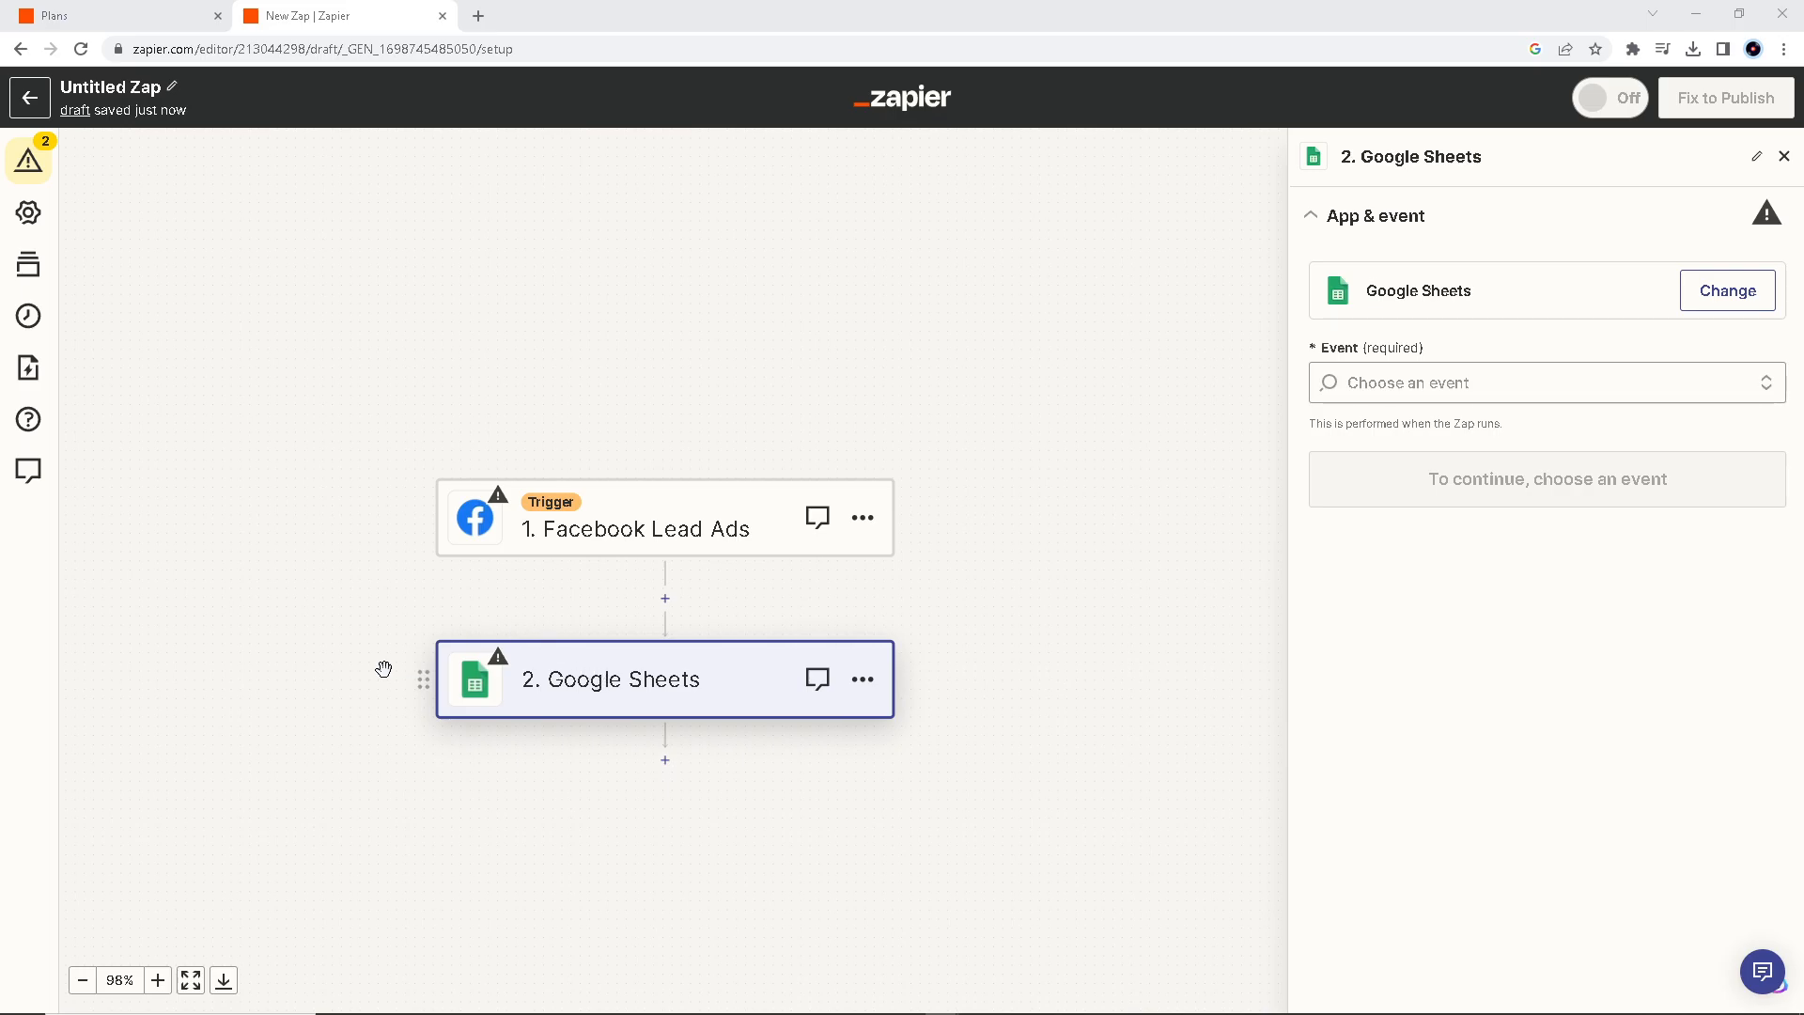
pyautogui.moveTo(590, 643)
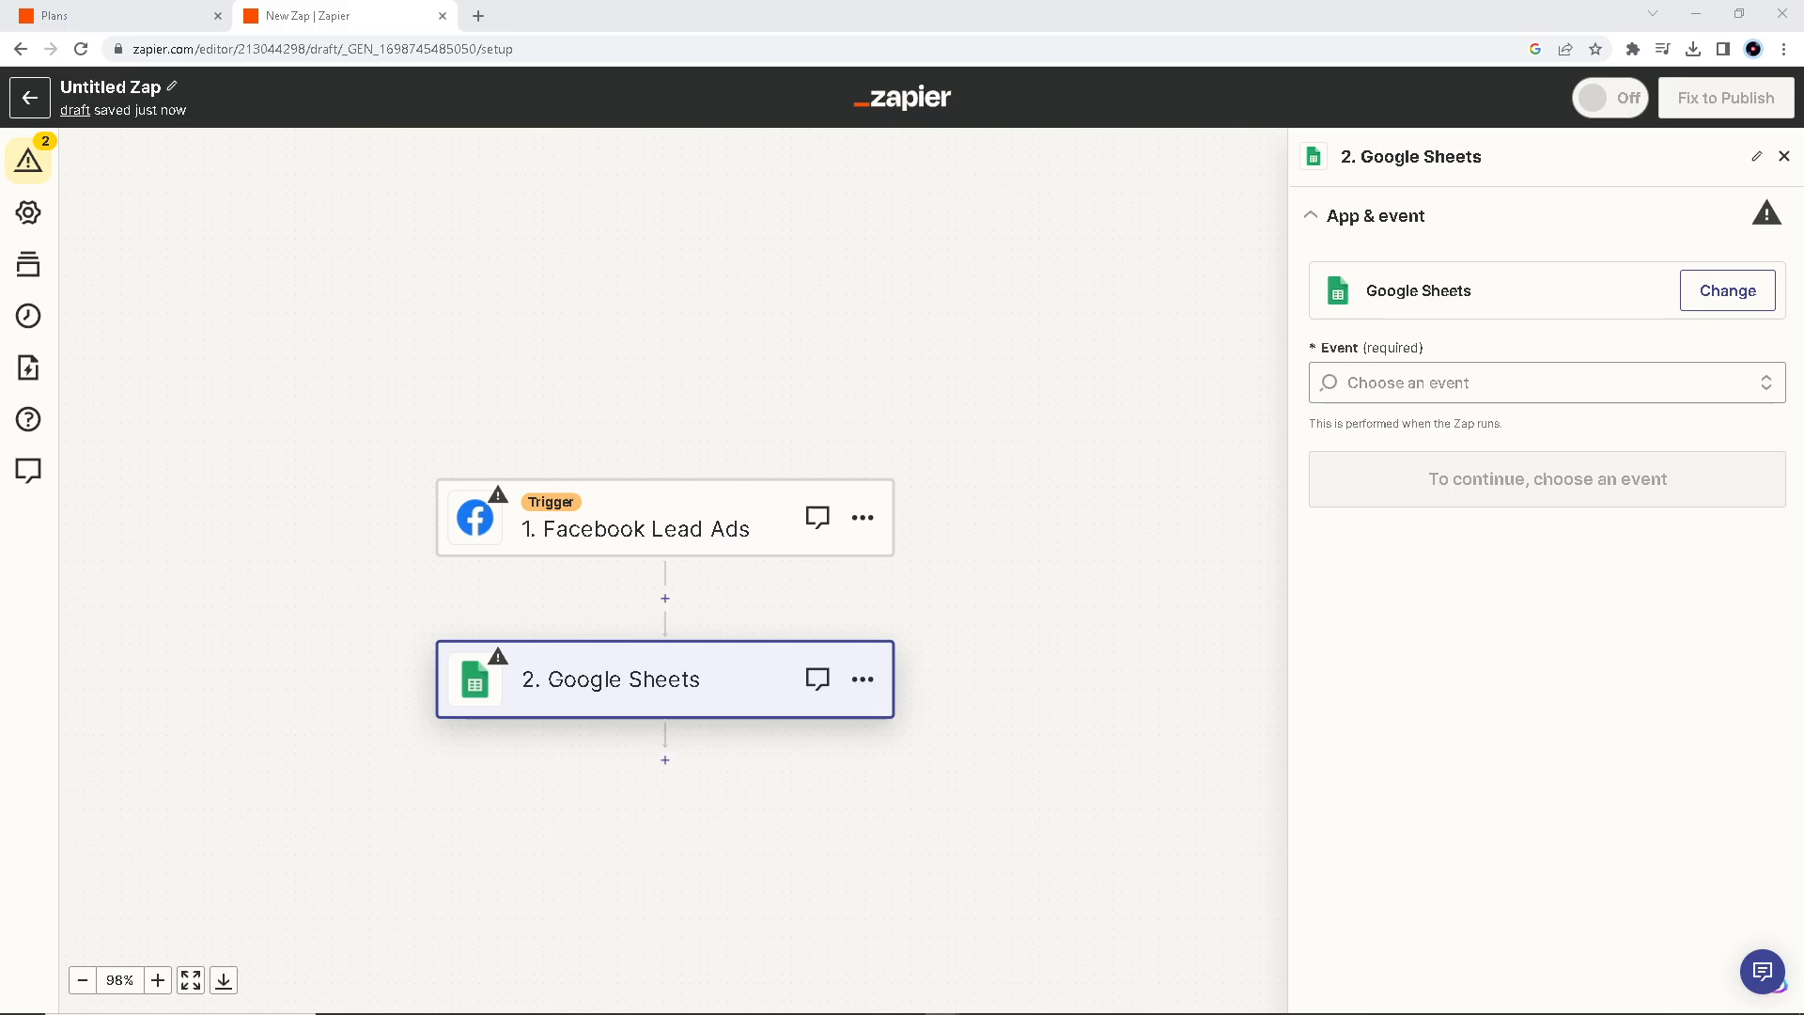
pyautogui.moveTo(1321, 586)
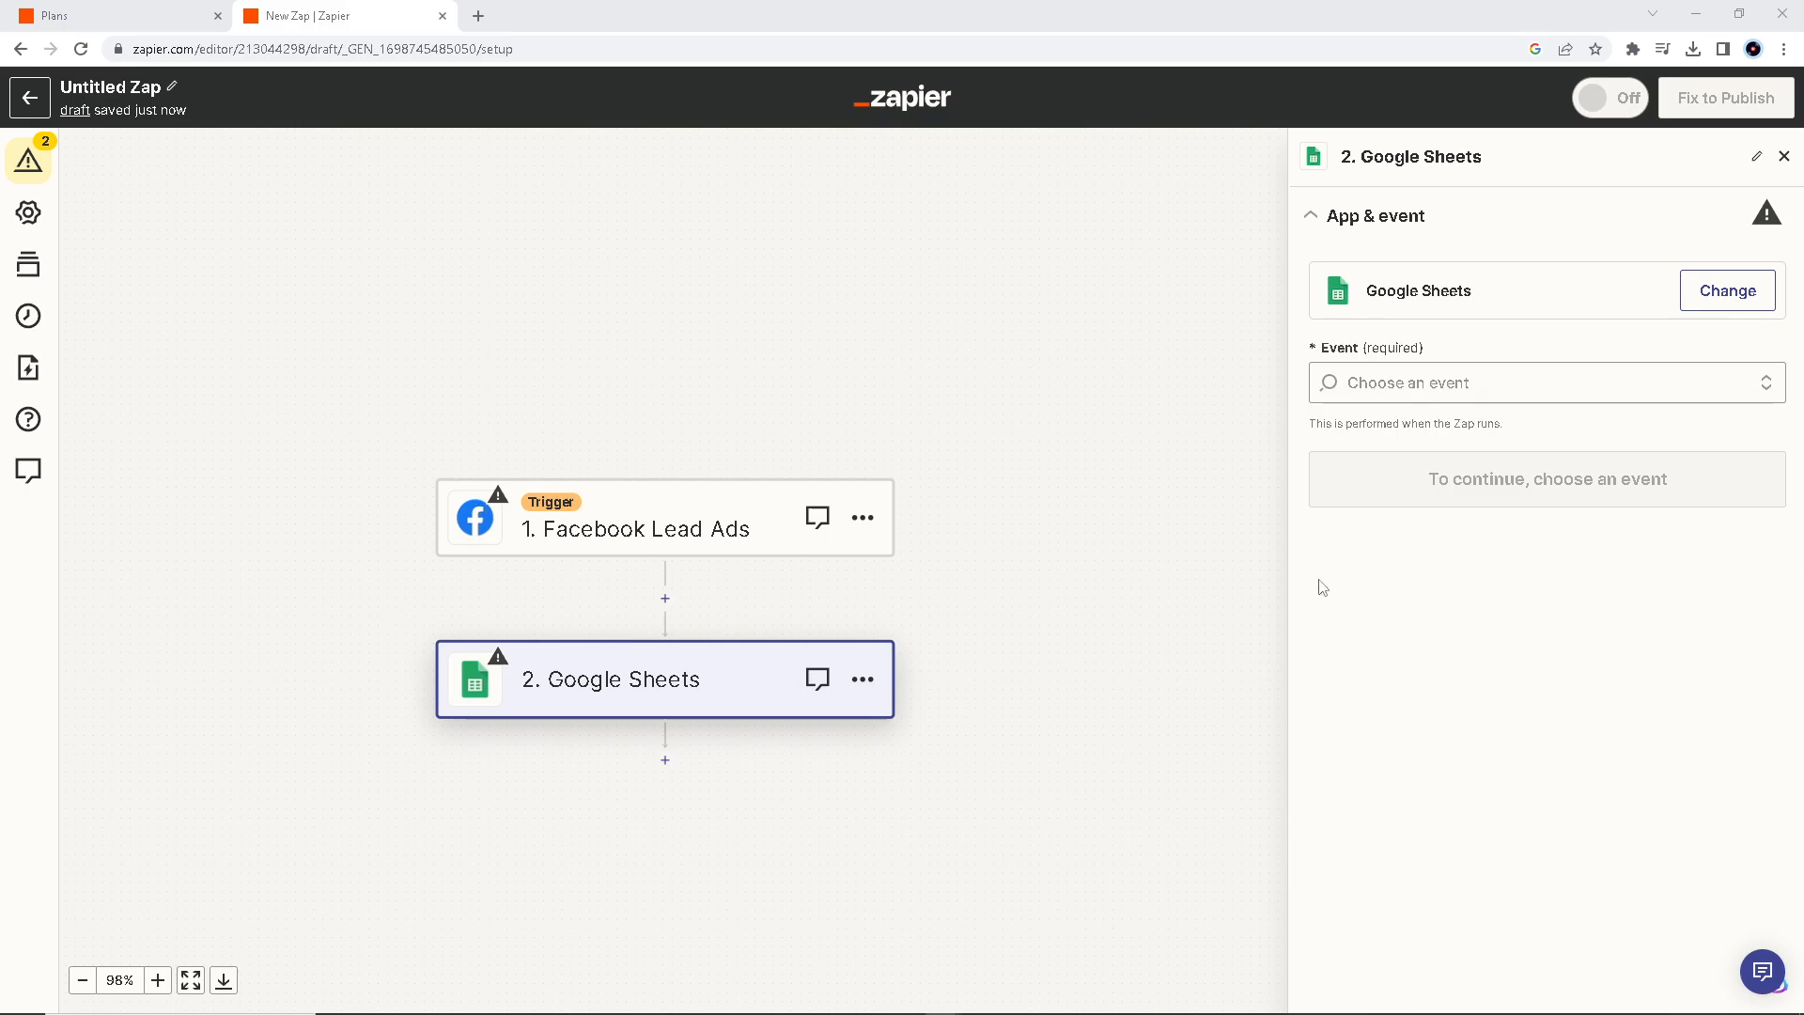
pyautogui.moveTo(612, 537)
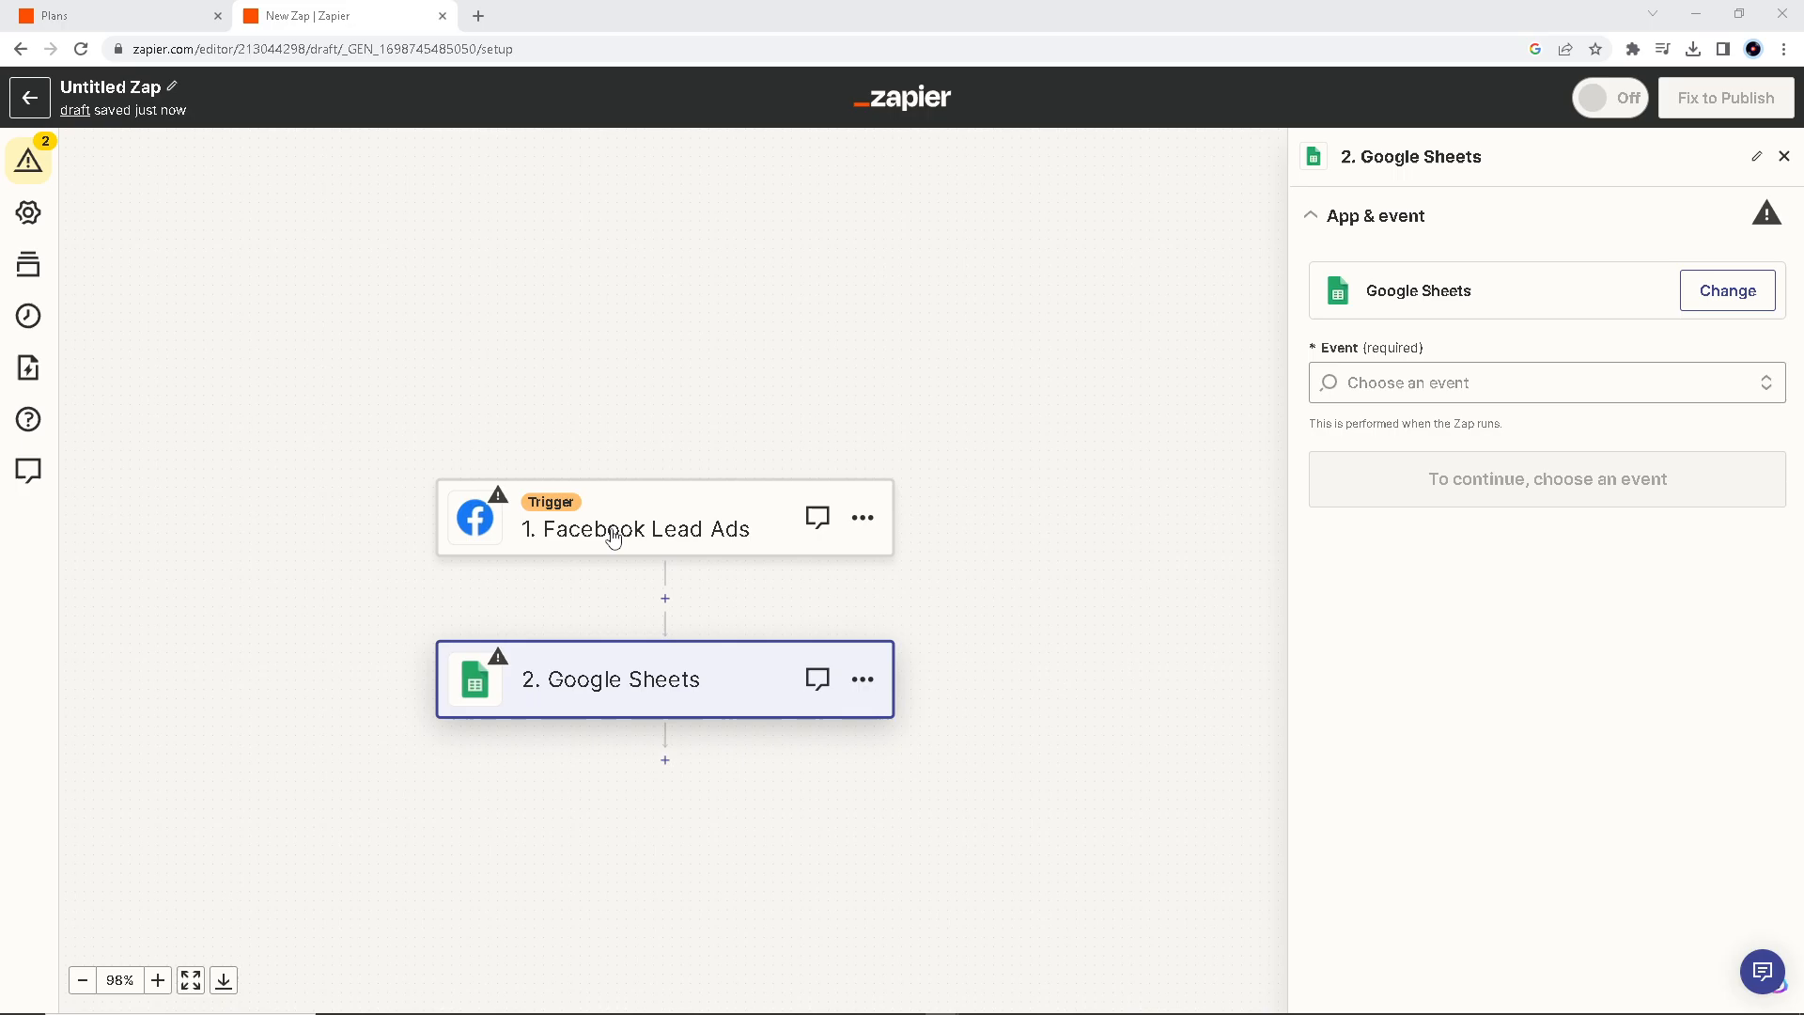
# Step: Show the '1. Facebook Lead Ads' trigger's app and event settings in the sidebar
pyautogui.click(633, 528)
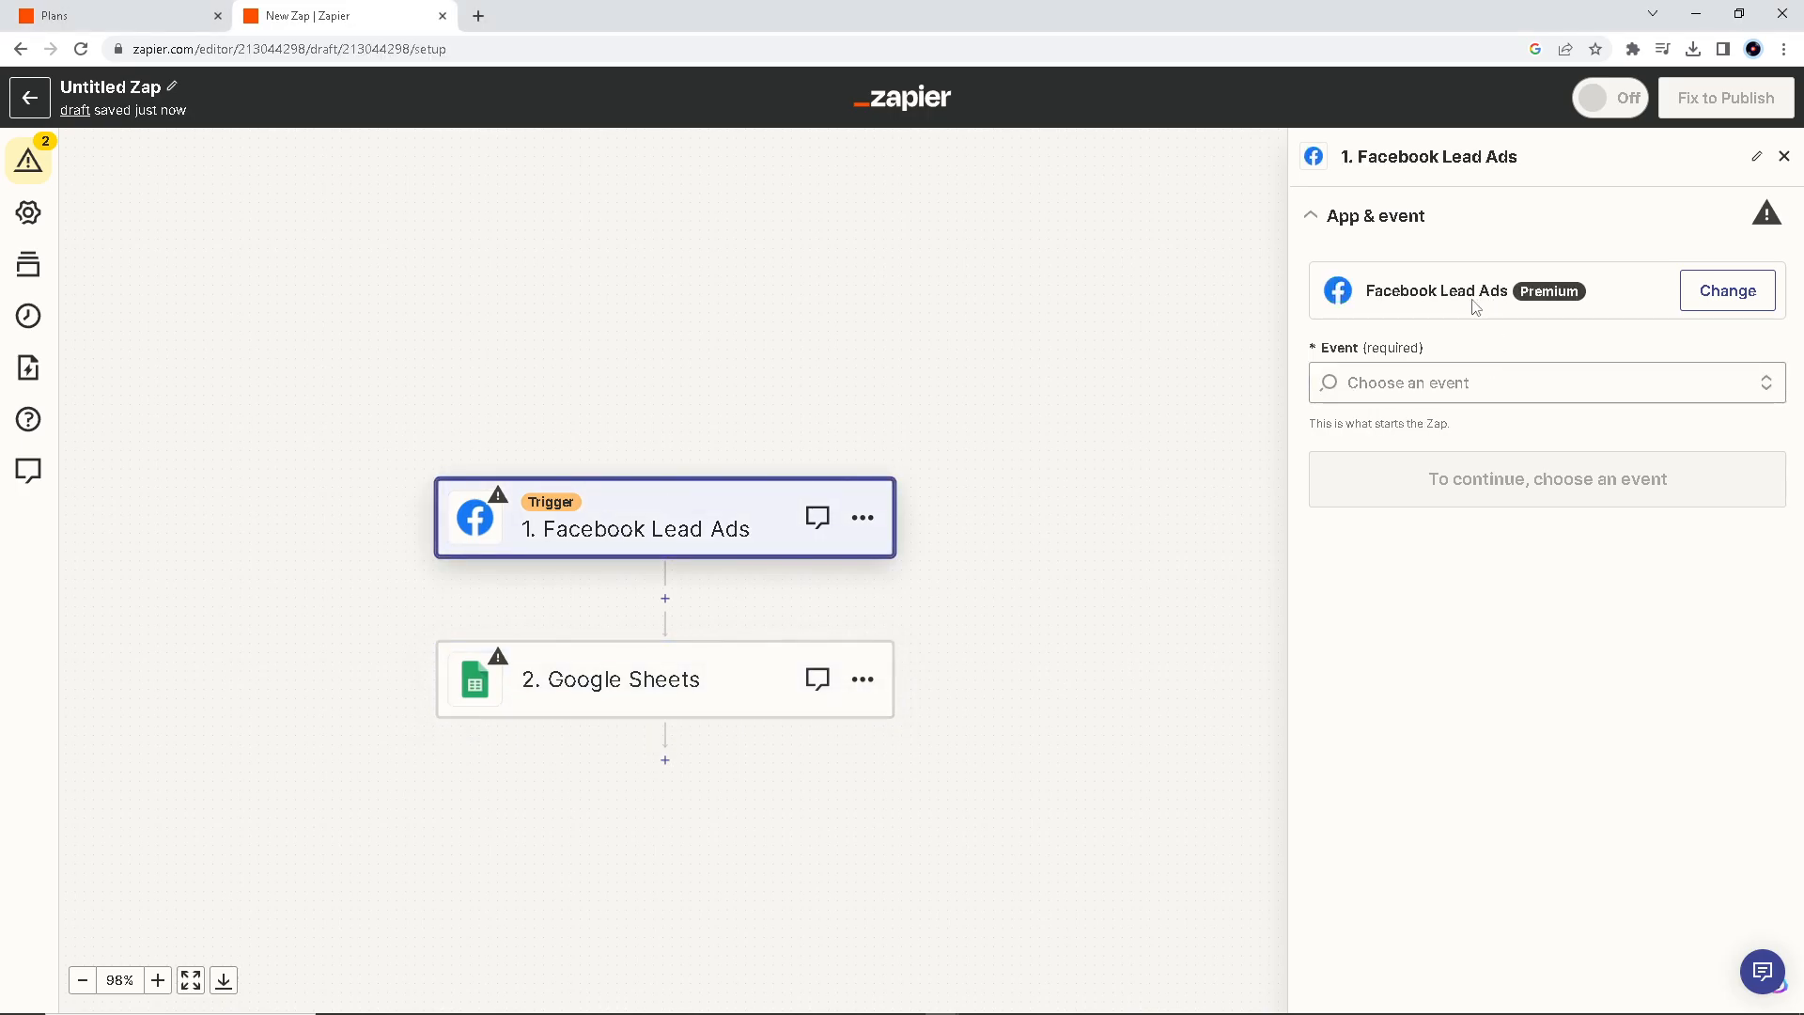
pyautogui.moveTo(612, 694)
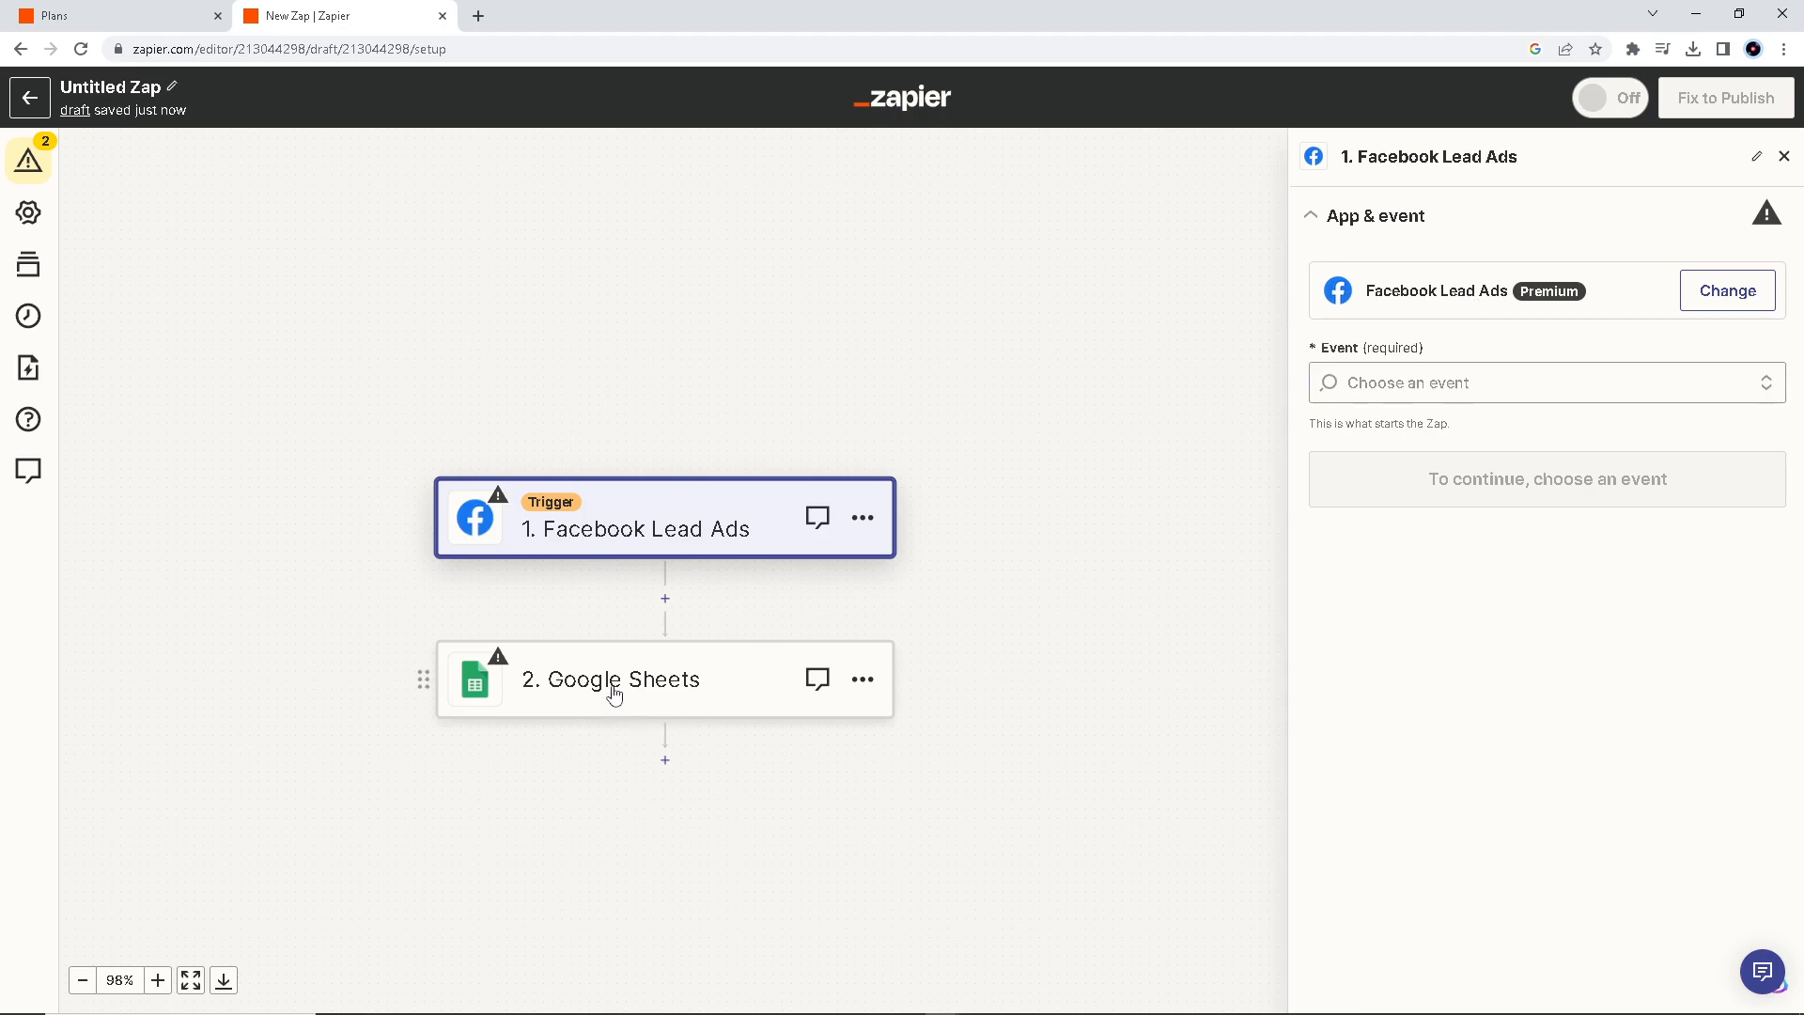
# Step: Show the '2. Google Sheets' action step's app and event settings in the sidebar
pyautogui.click(609, 679)
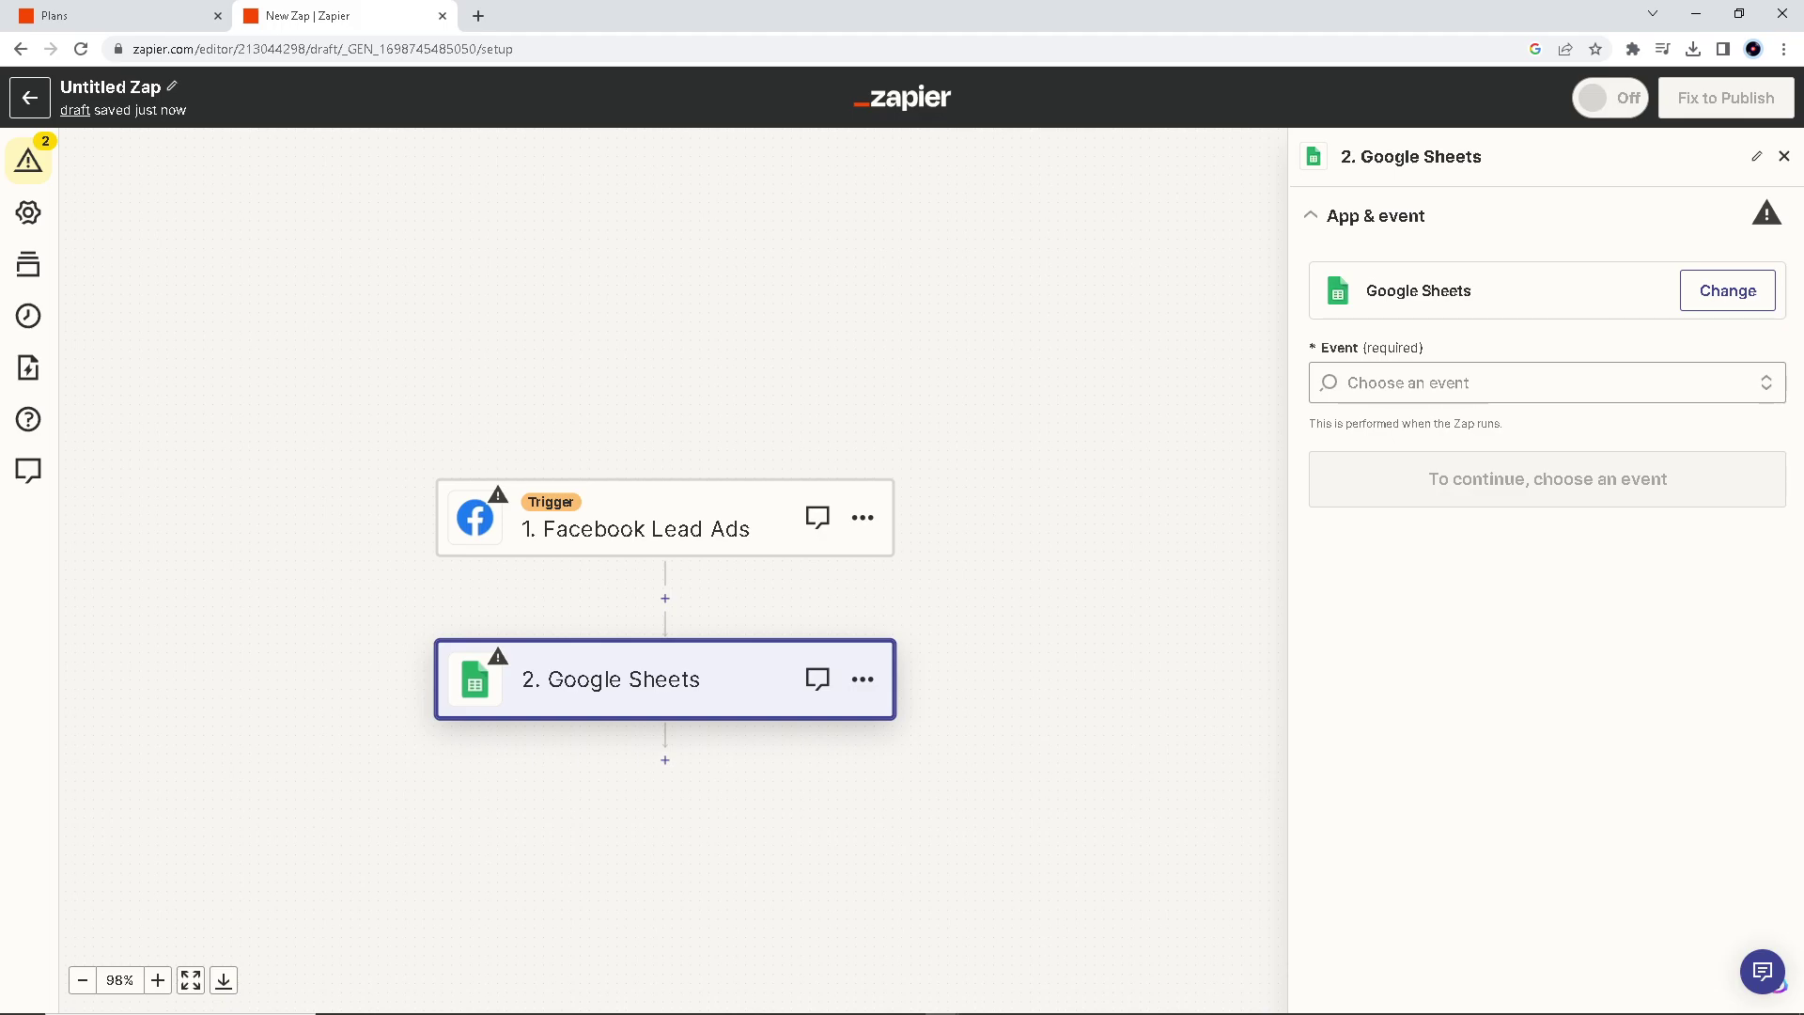
pyautogui.moveTo(863, 518)
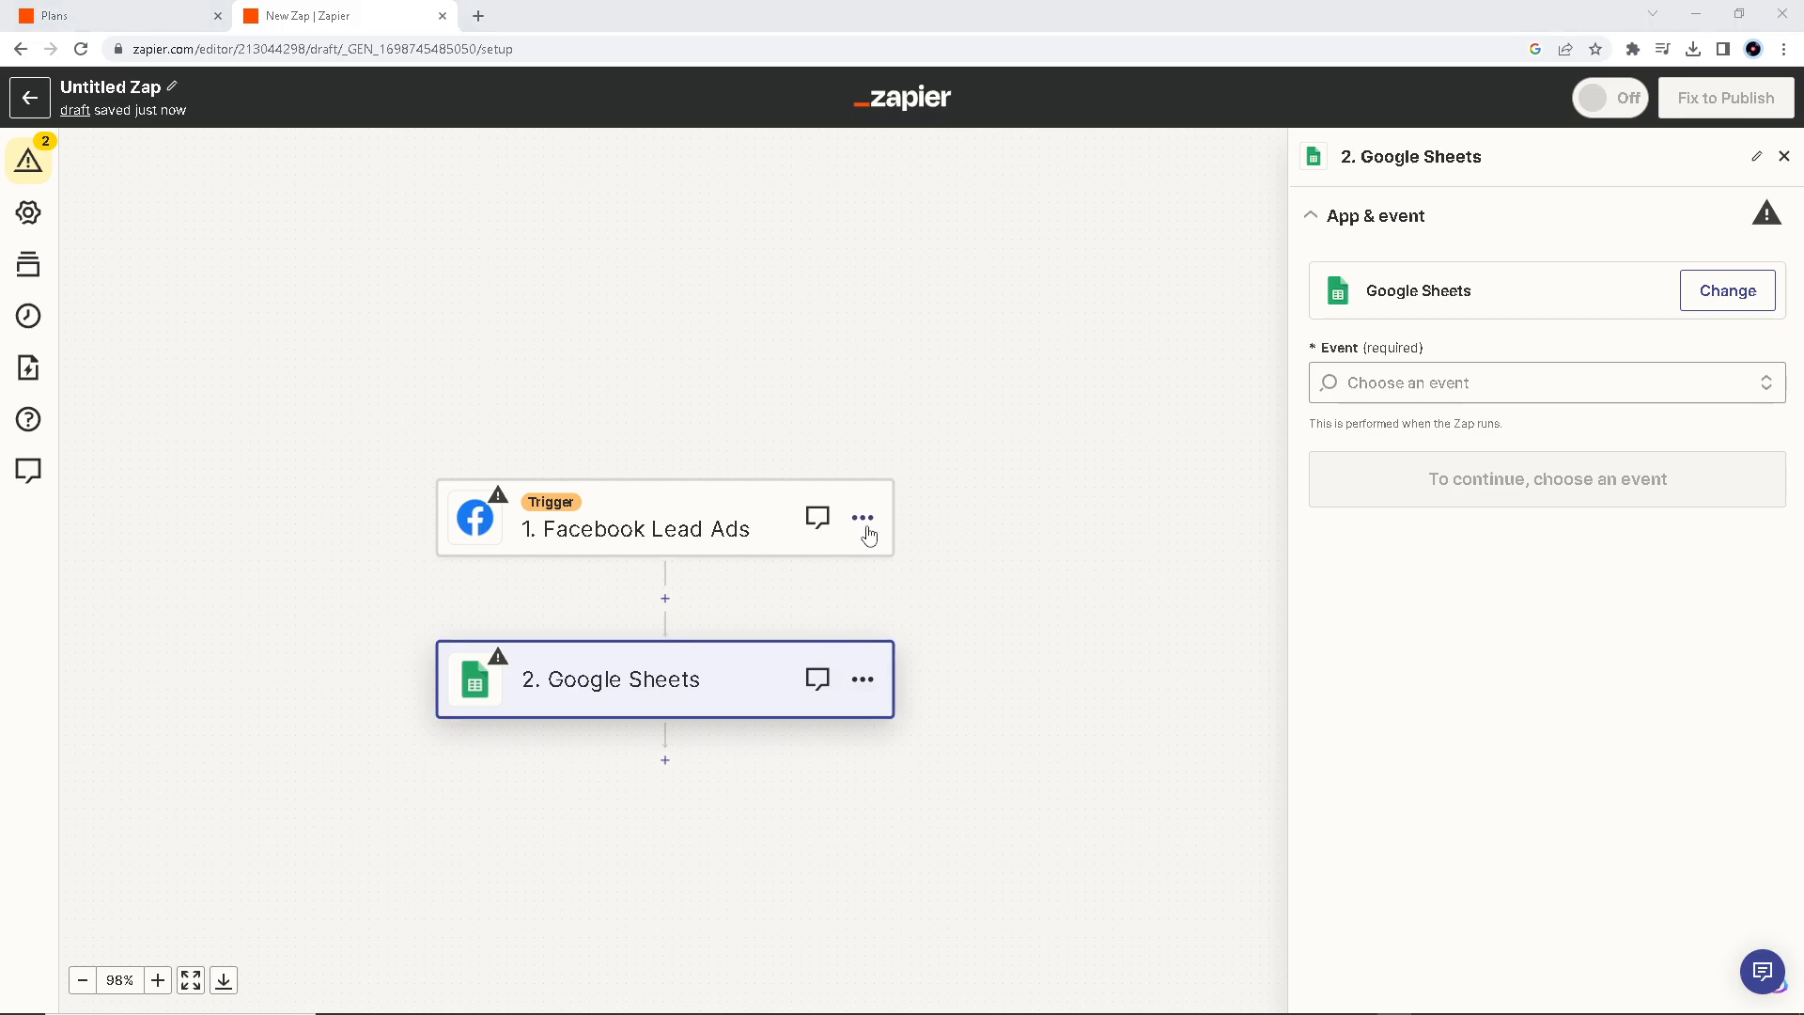
pyautogui.moveTo(1033, 454)
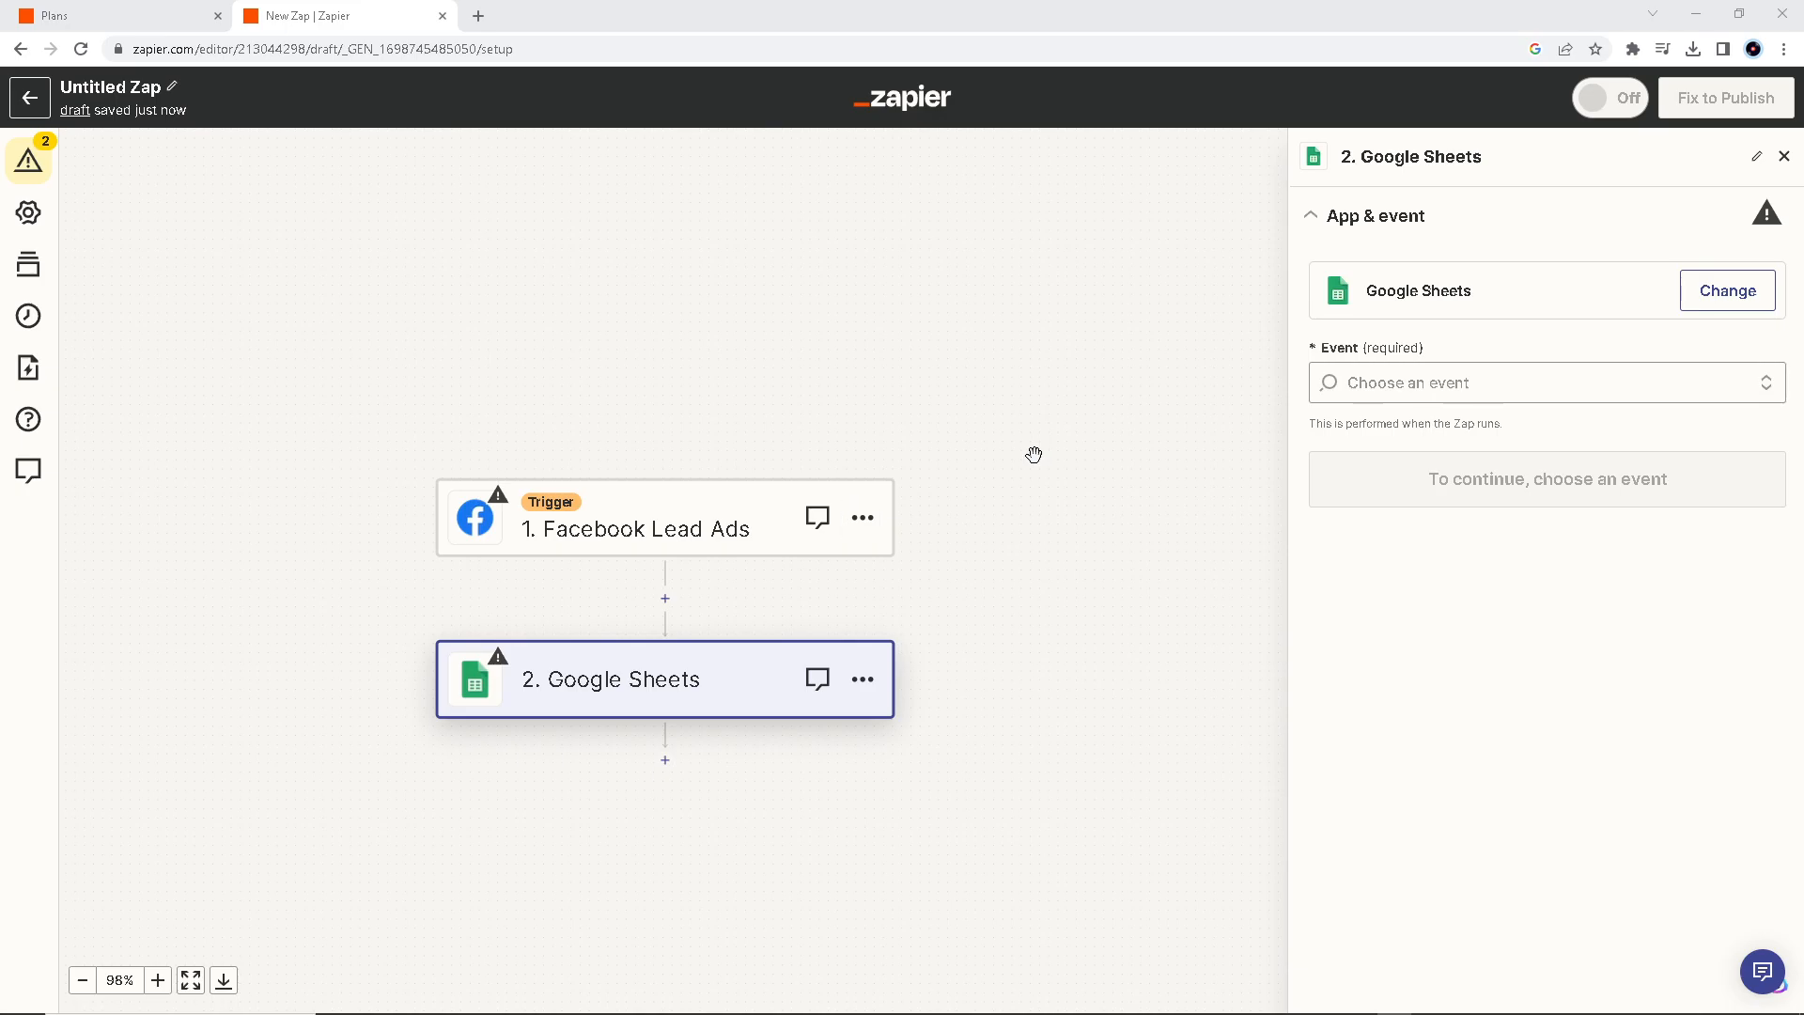